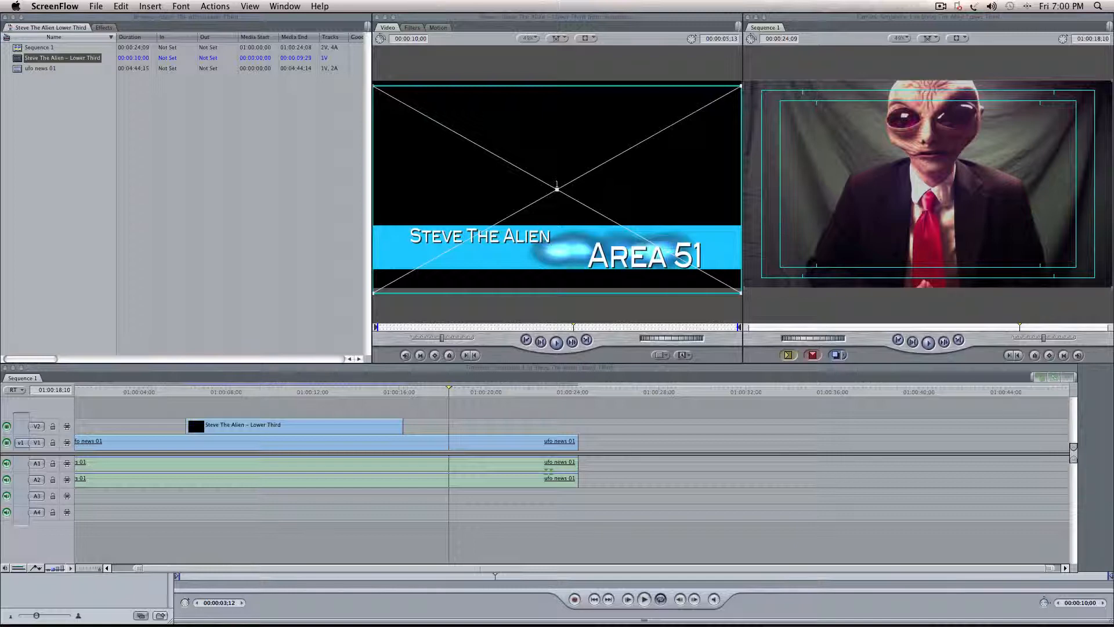
mouse_move(543, 241)
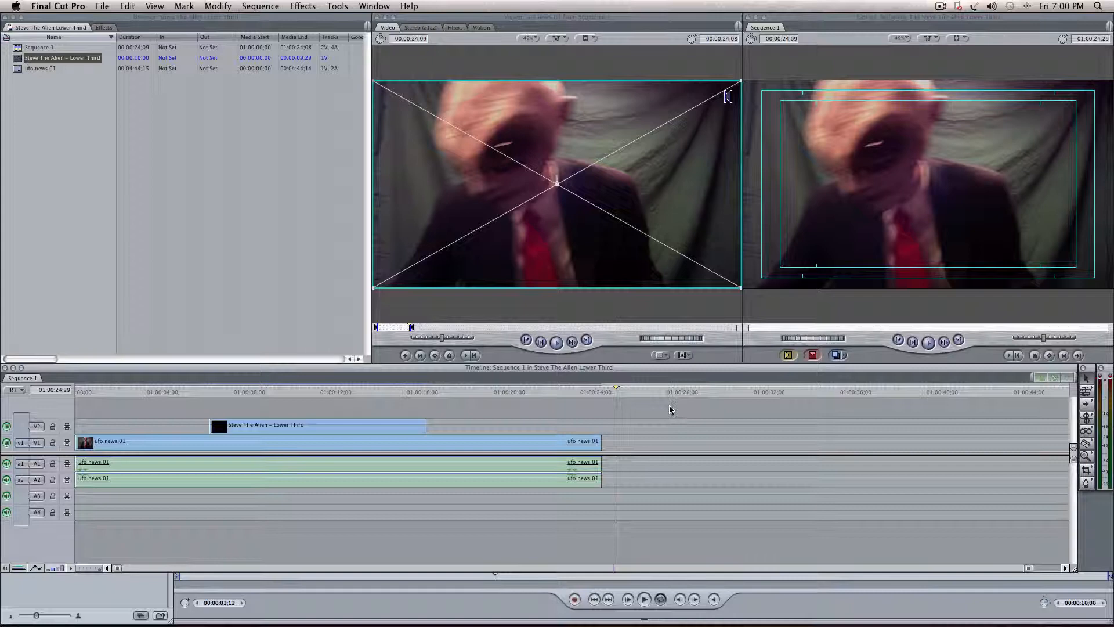
- Blade the ufo news 01 clip into three pieces spaced apart on the V1 track
click(602, 391)
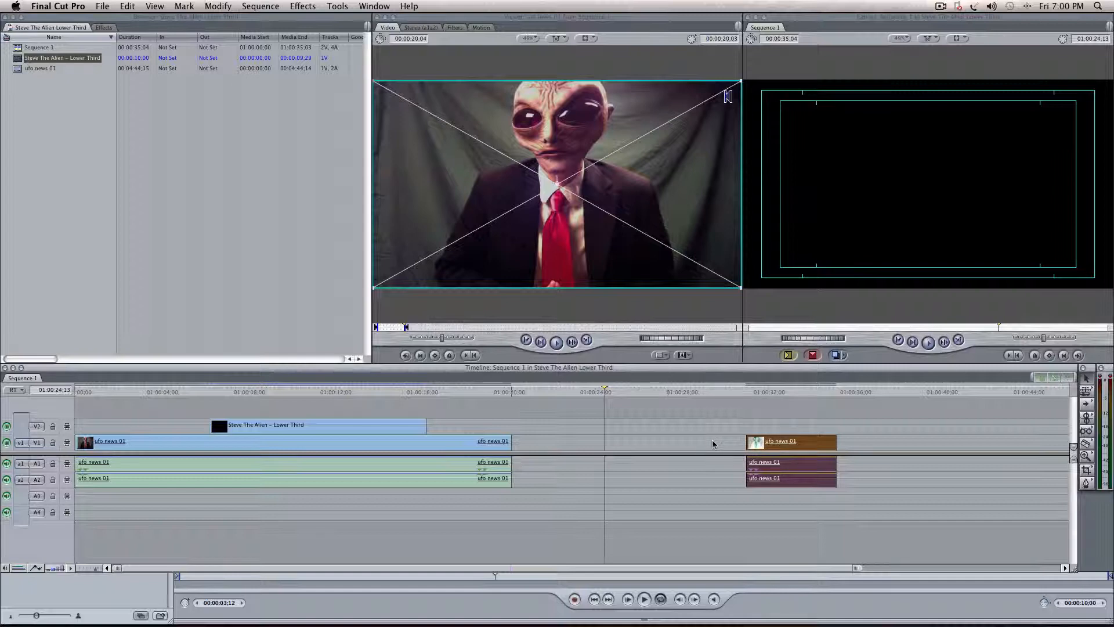
click(515, 391)
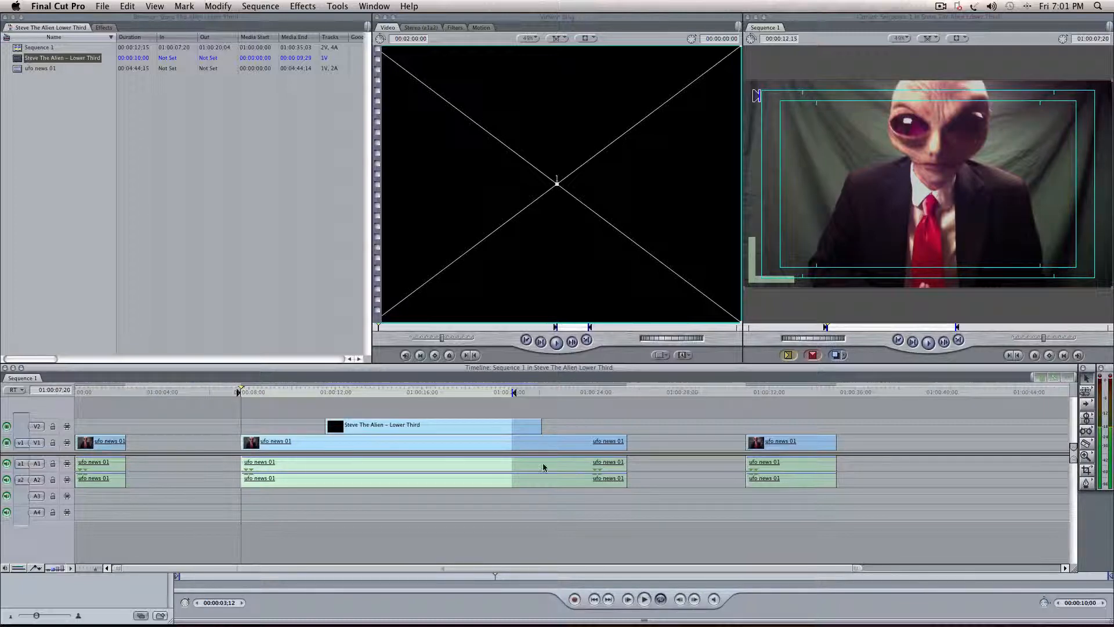
- Reveal the Export submenu under the File menu for the edited sequence
click(625, 391)
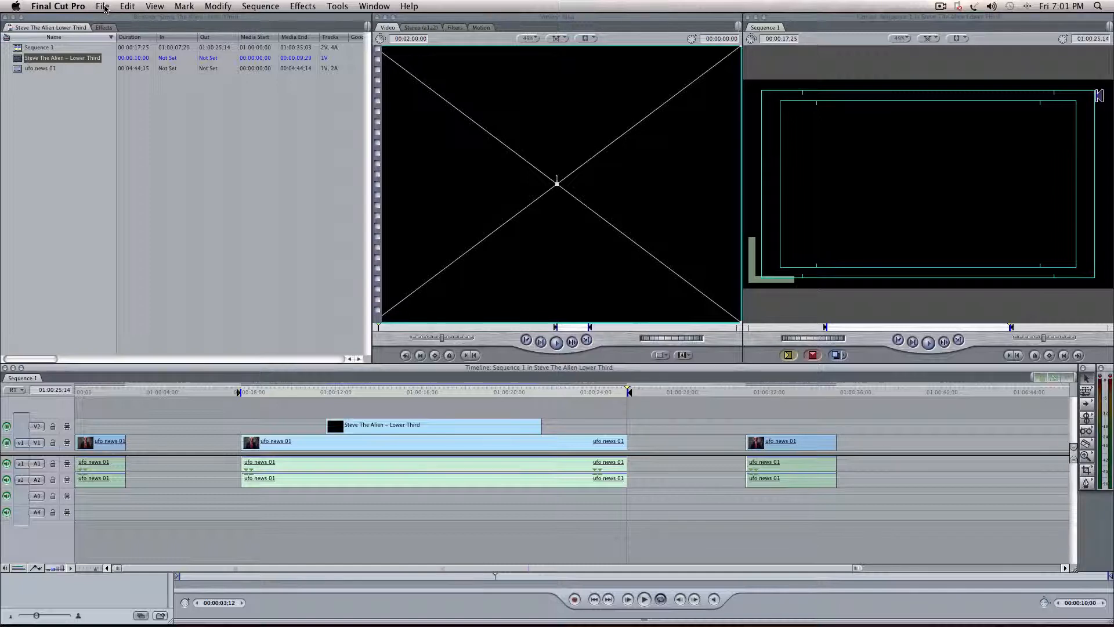
click(102, 6)
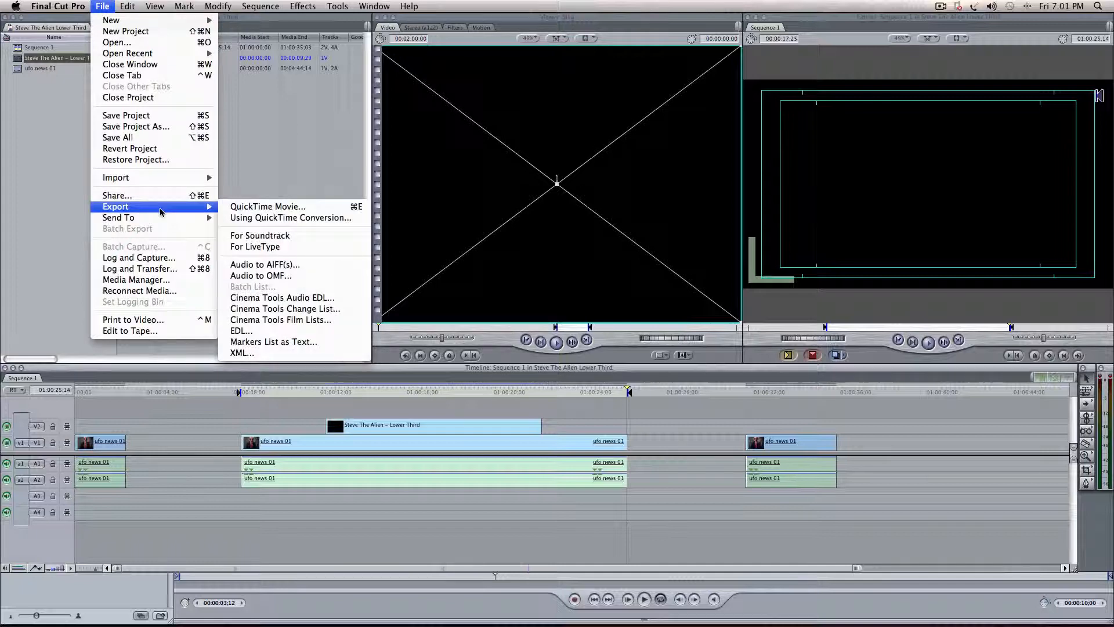
mouse_move(118, 217)
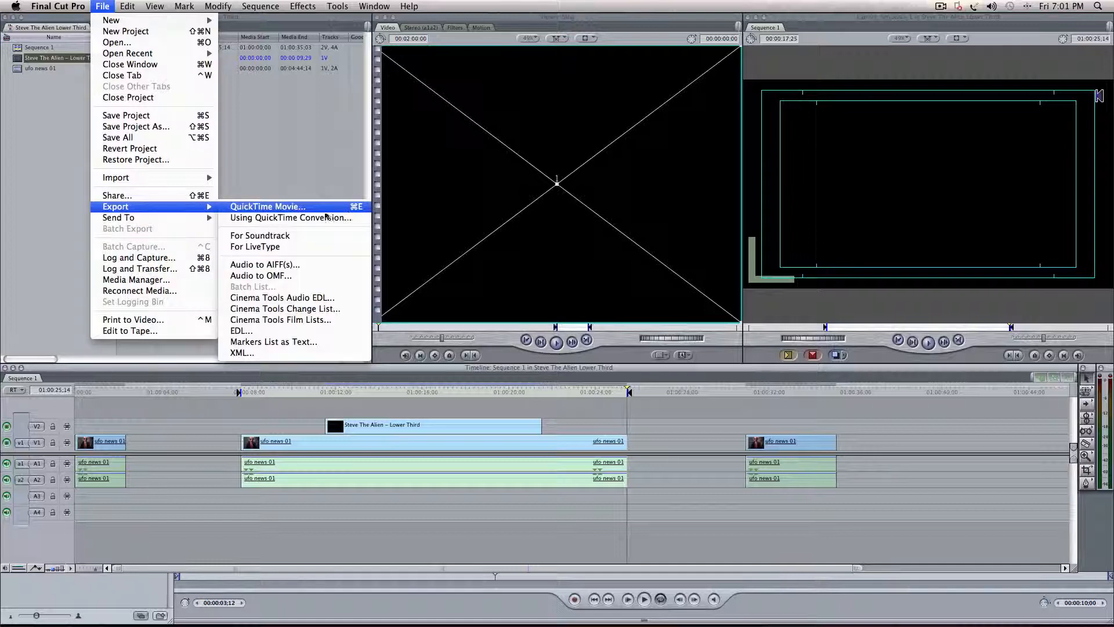
mouse_move(290, 217)
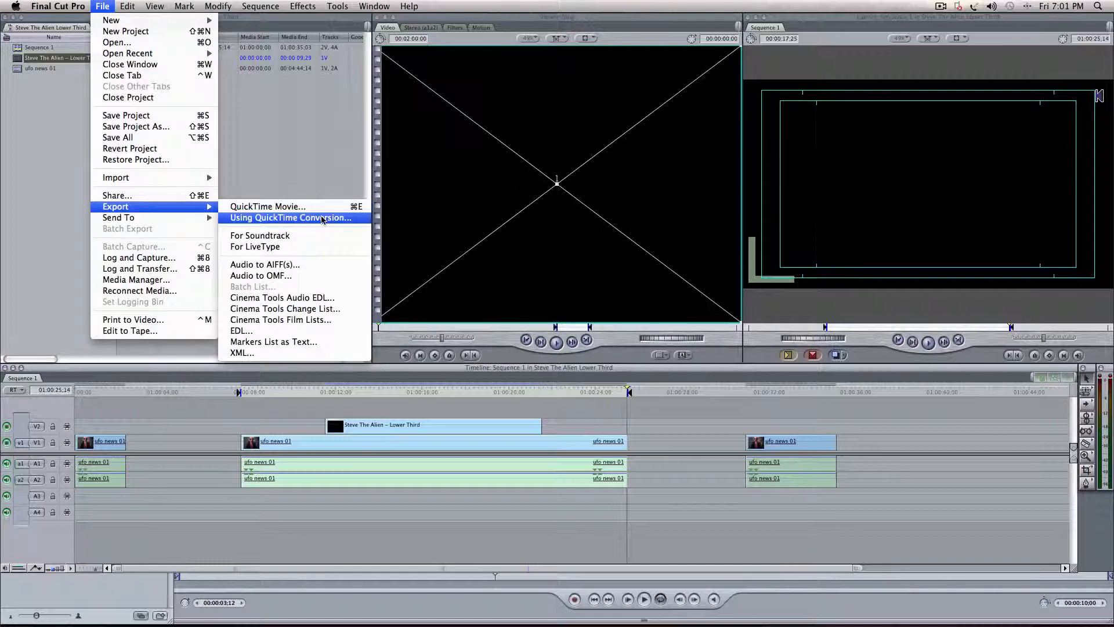
mouse_move(118, 217)
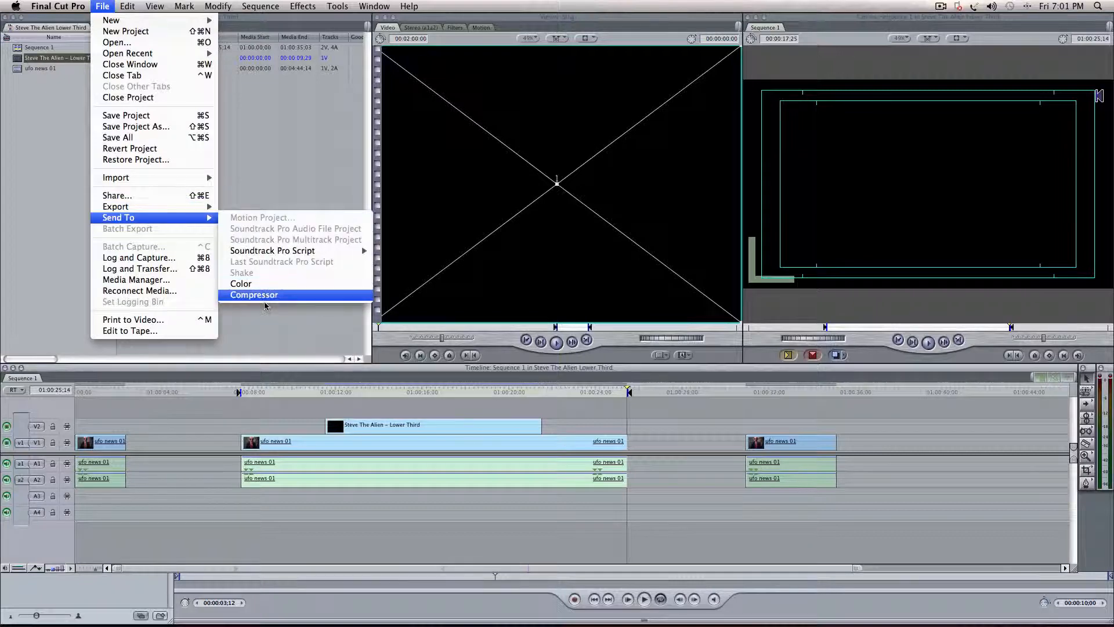
mouse_move(254, 294)
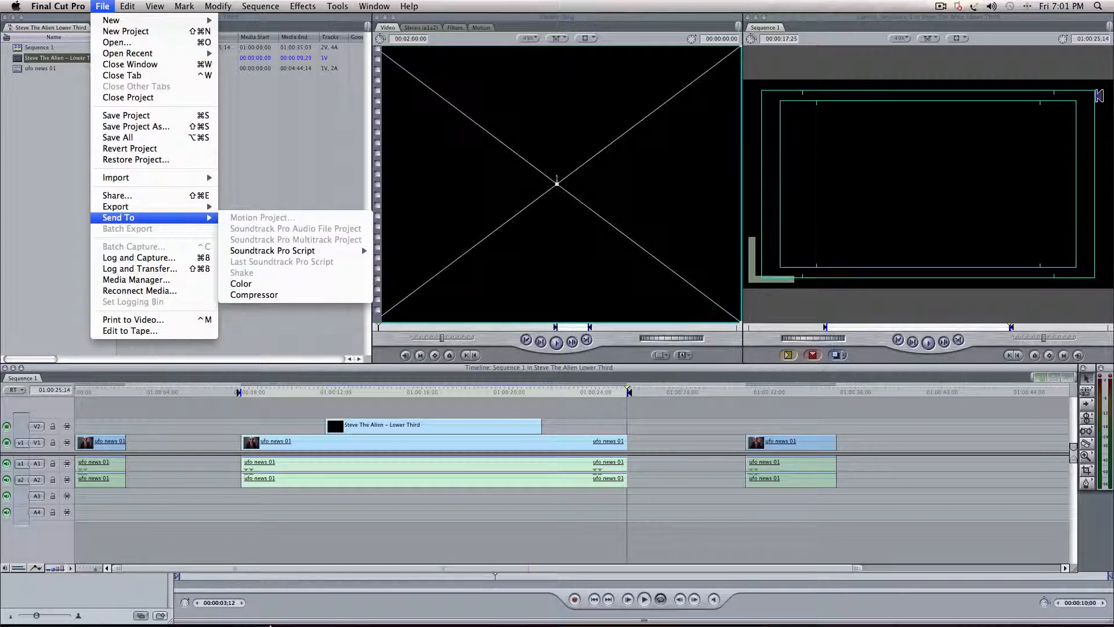
- Glance at the Motion lower-third project, then return to the Final Cut Pro timeline
click(263, 217)
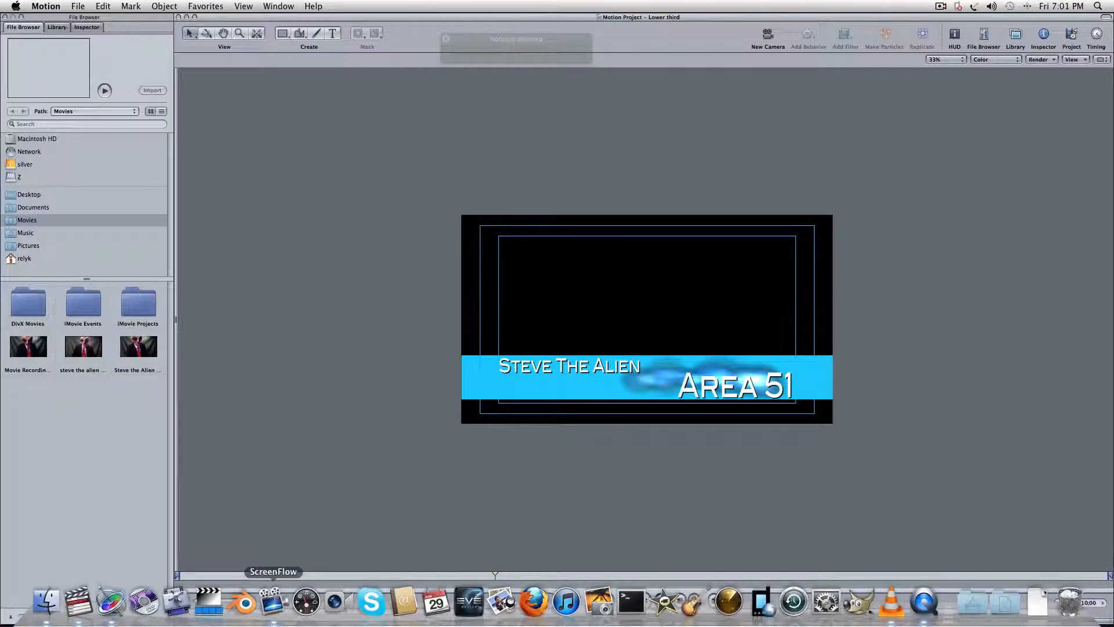
mouse_move(110, 602)
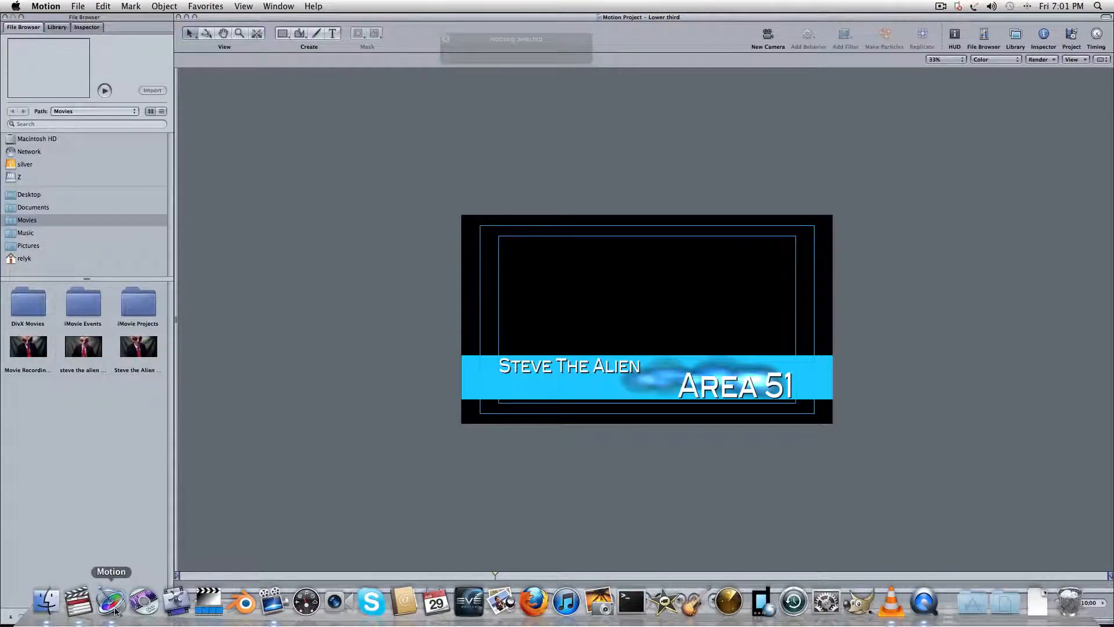
mouse_move(177, 603)
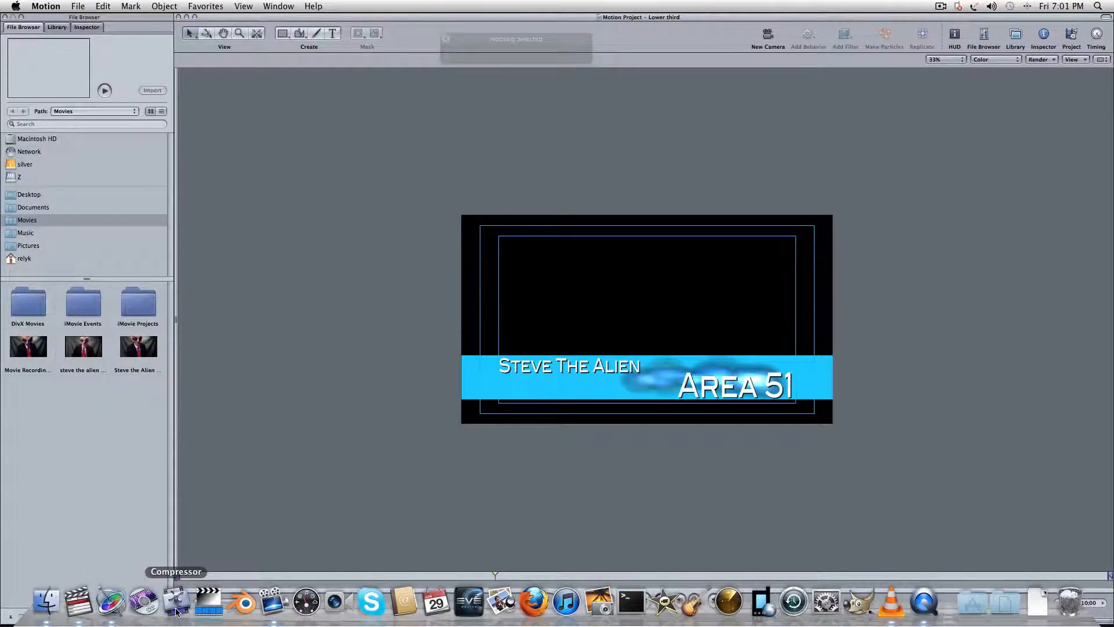
click(78, 604)
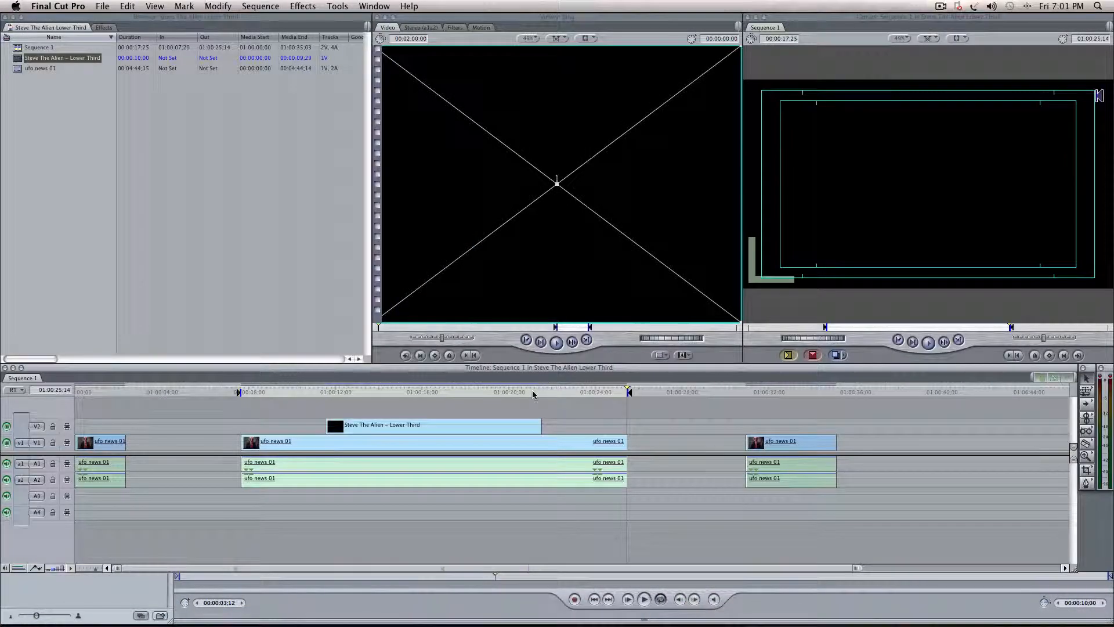
mouse_move(389, 375)
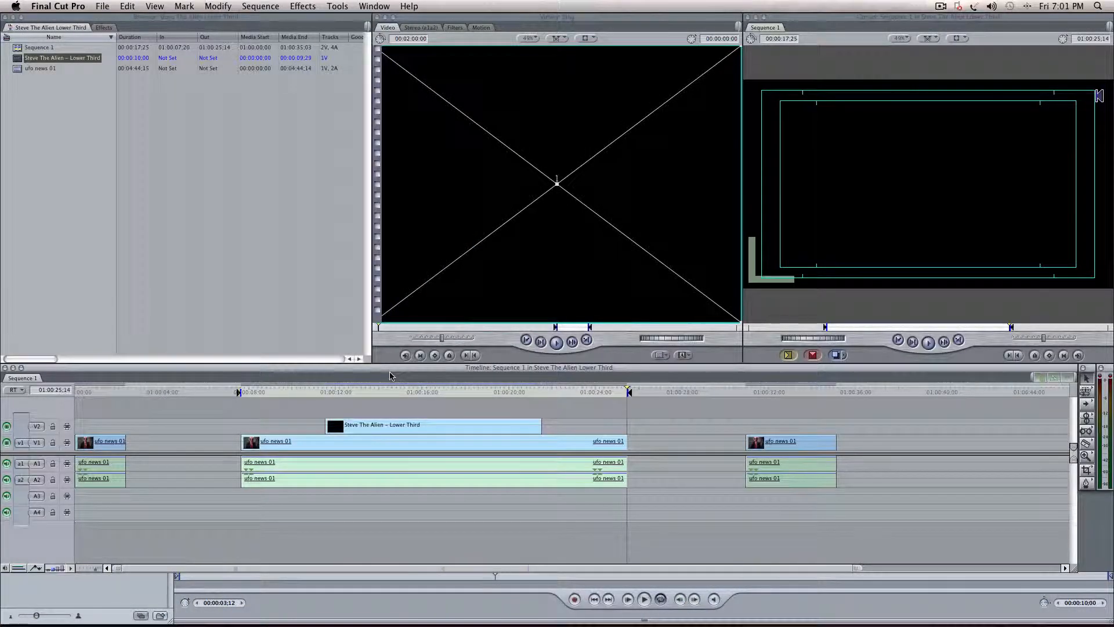
- Start a QuickTime Movie export from File > Export
click(102, 5)
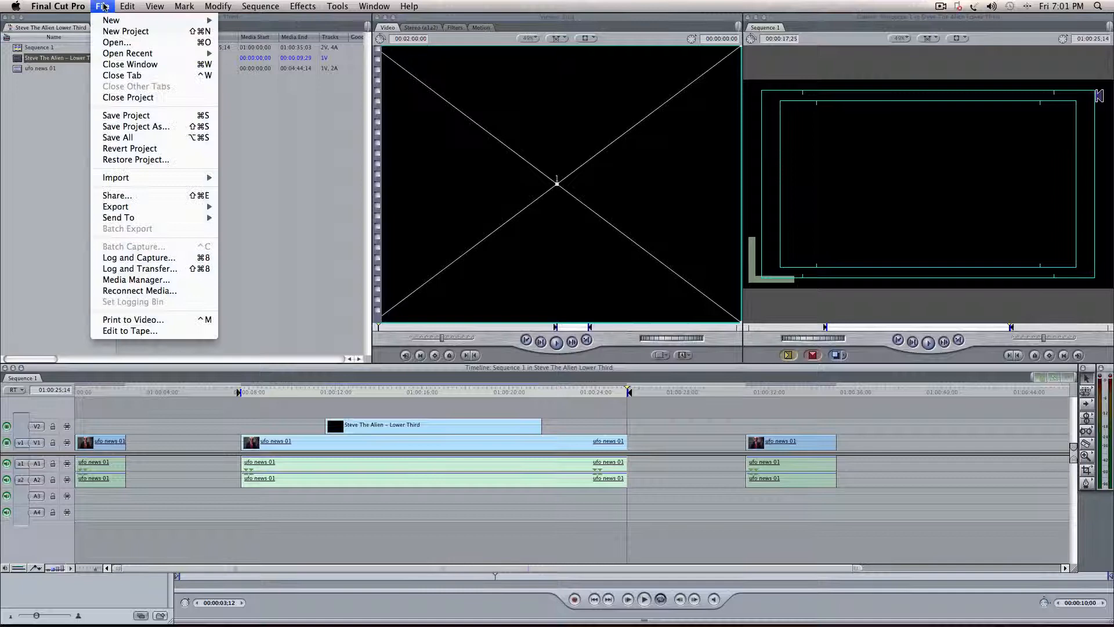
mouse_move(118, 217)
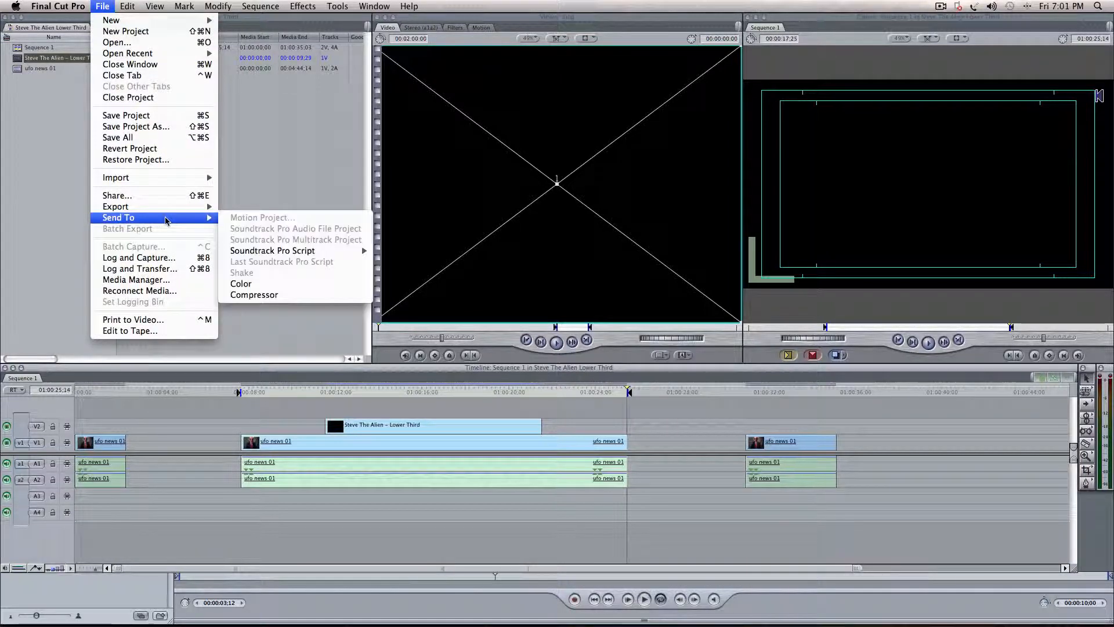
mouse_move(115, 206)
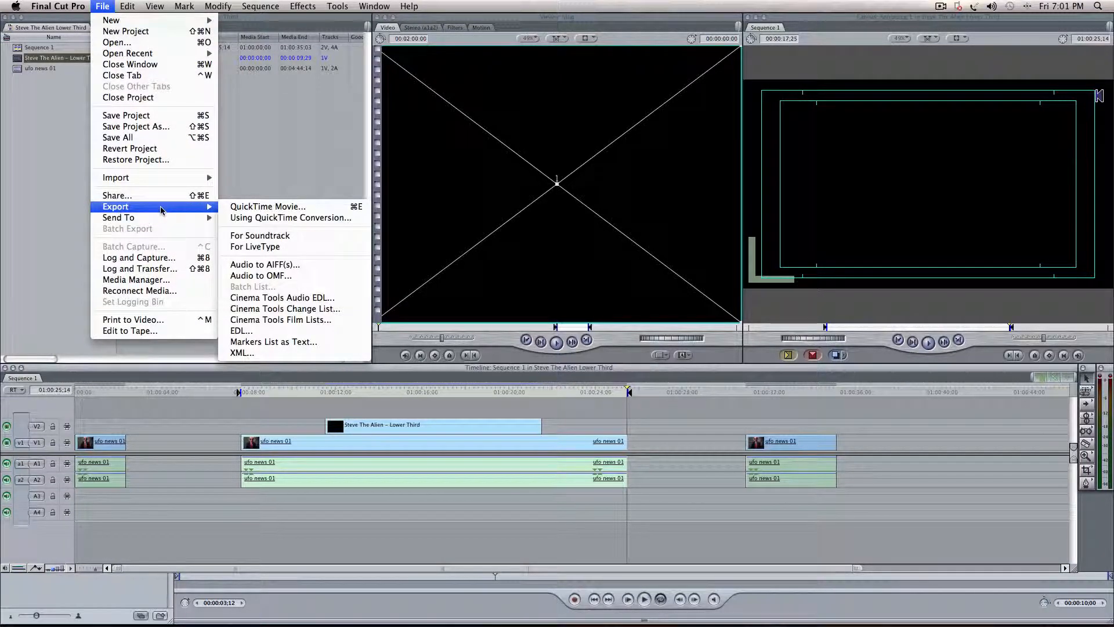
mouse_move(267, 207)
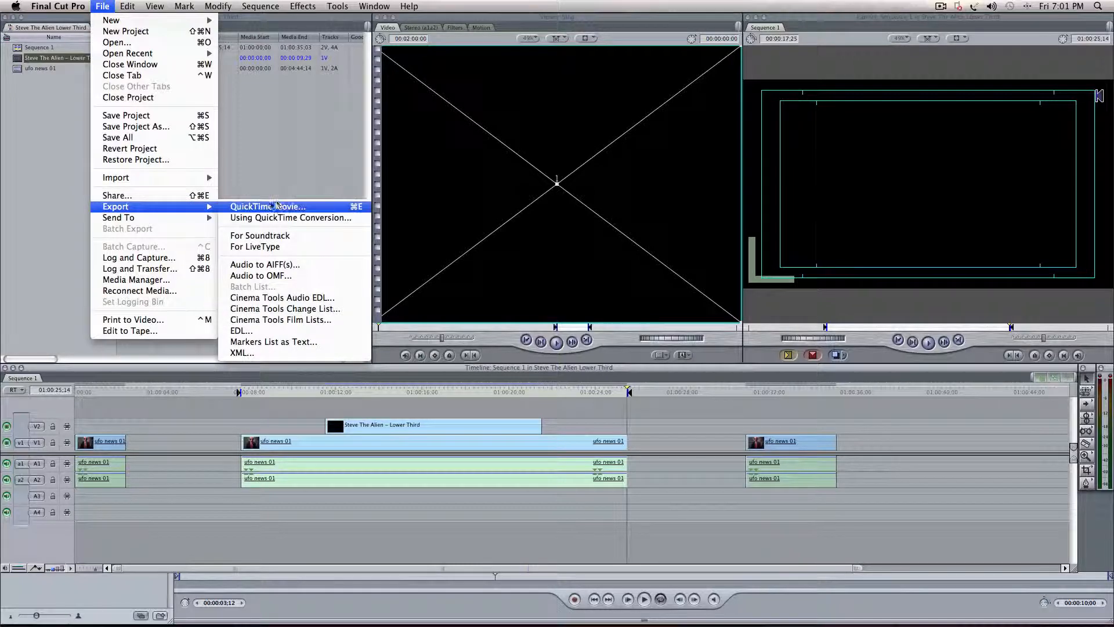
mouse_move(290, 212)
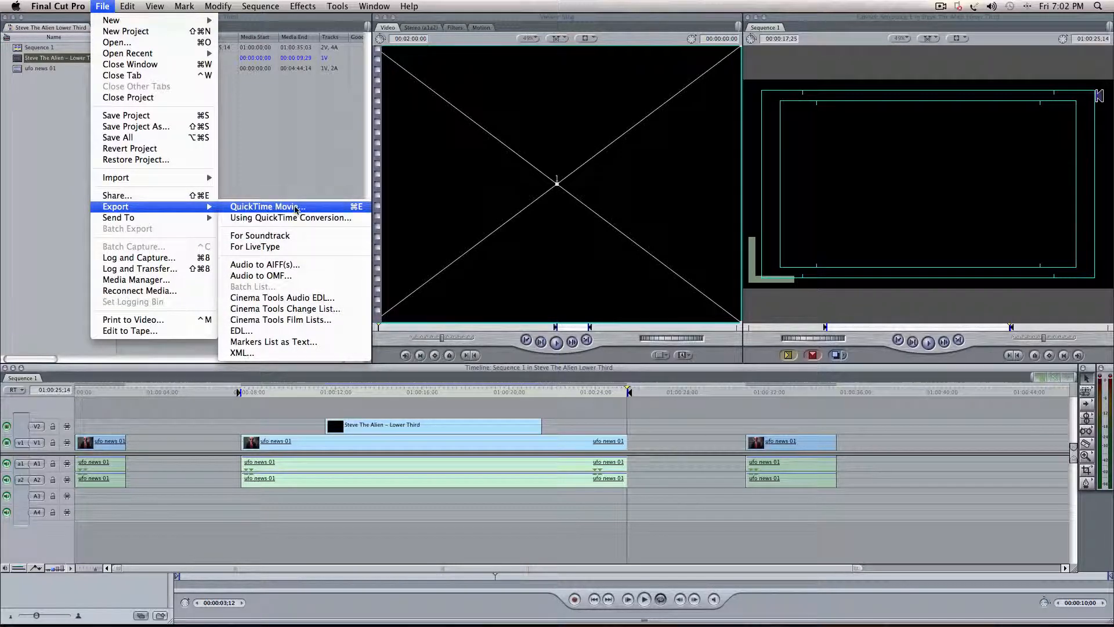
click(268, 207)
text(Steve The Al)
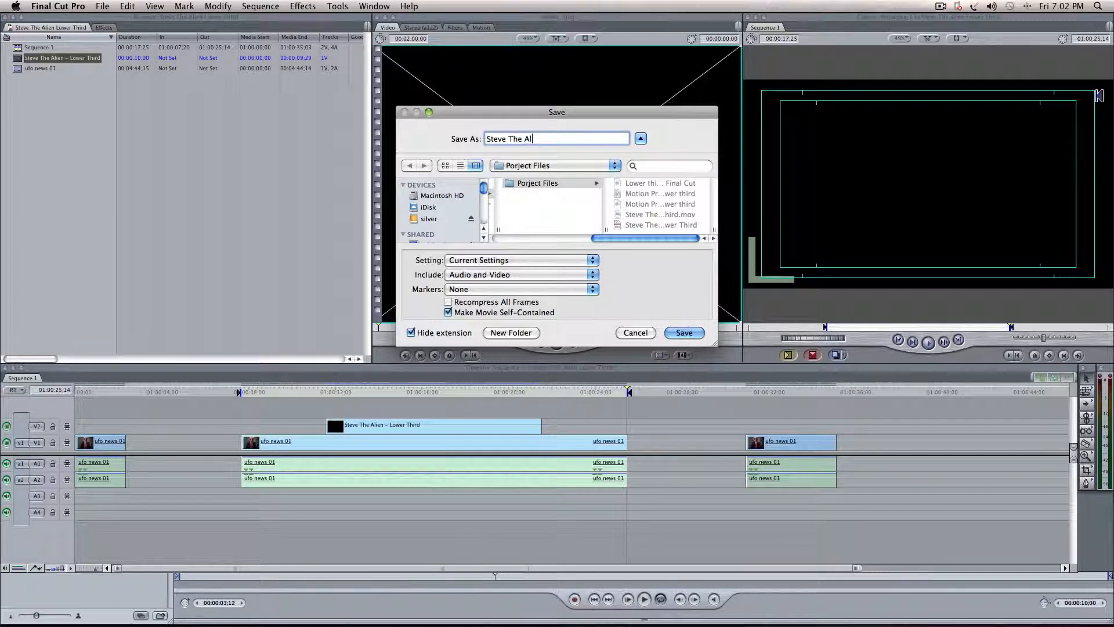
- Name the export 'Steve The Alien Lower Third' and include Audio and Video
text(ien L)
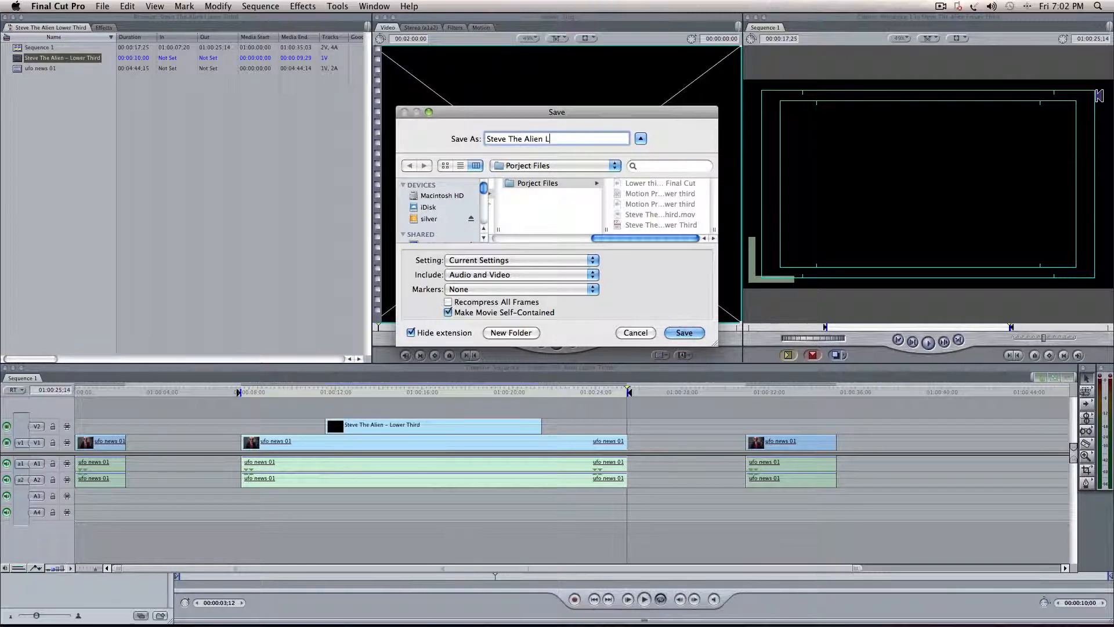
text(ower Third)
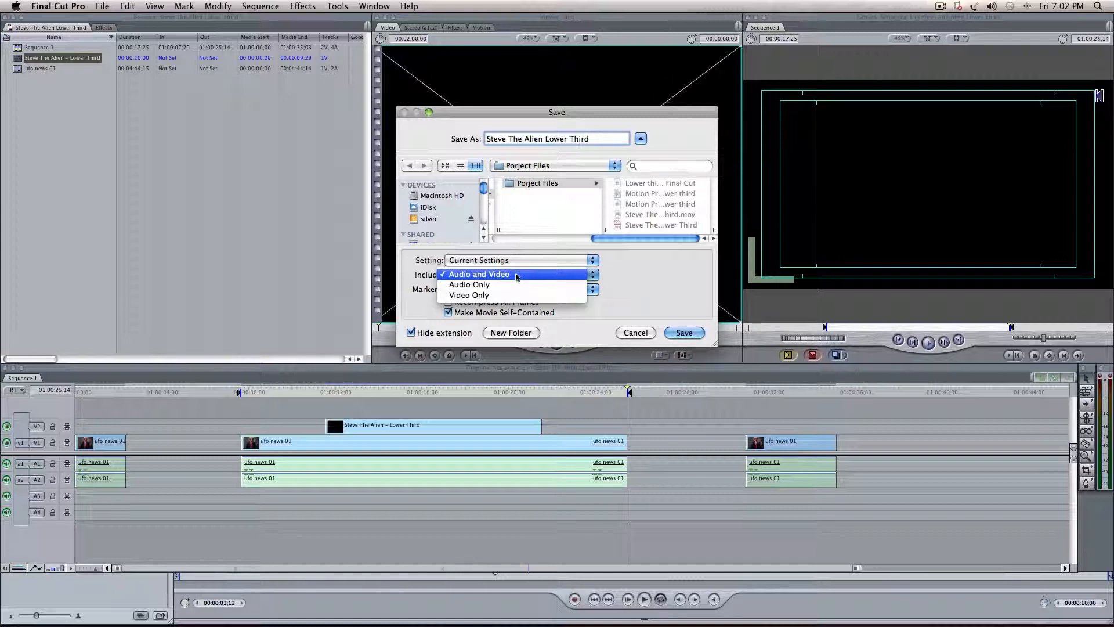
click(479, 274)
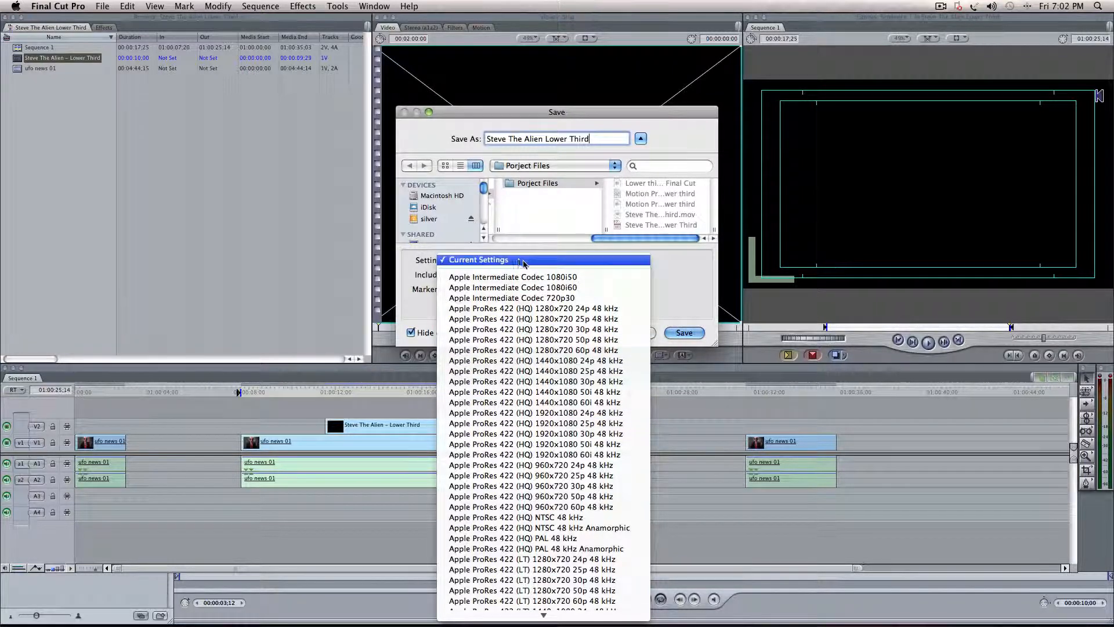
- Keep the current export settings and set markers to None
click(477, 259)
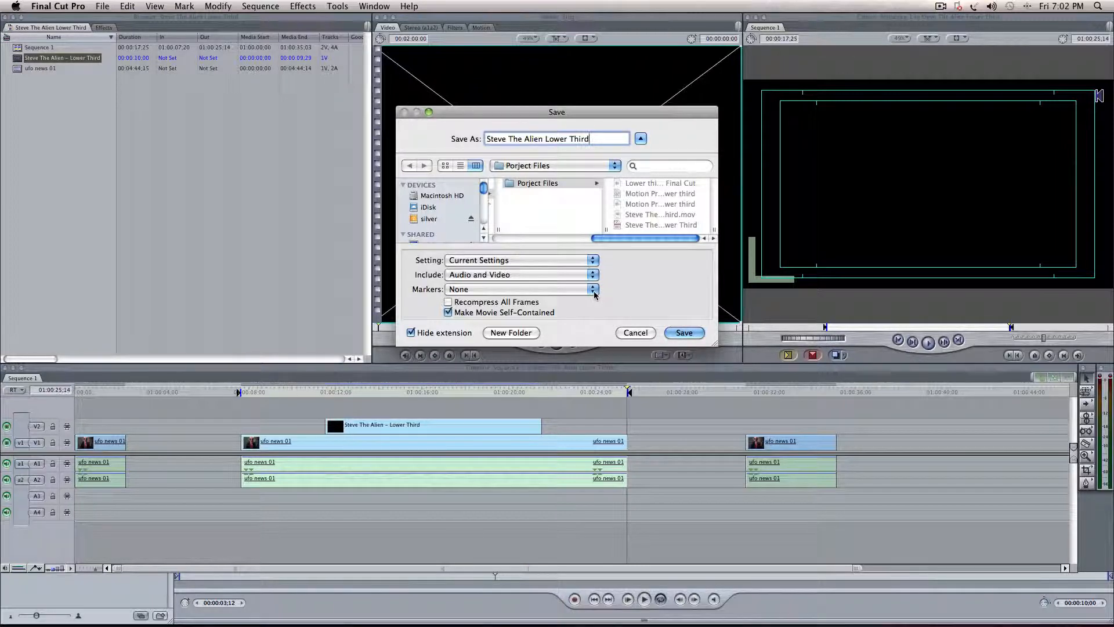
click(592, 289)
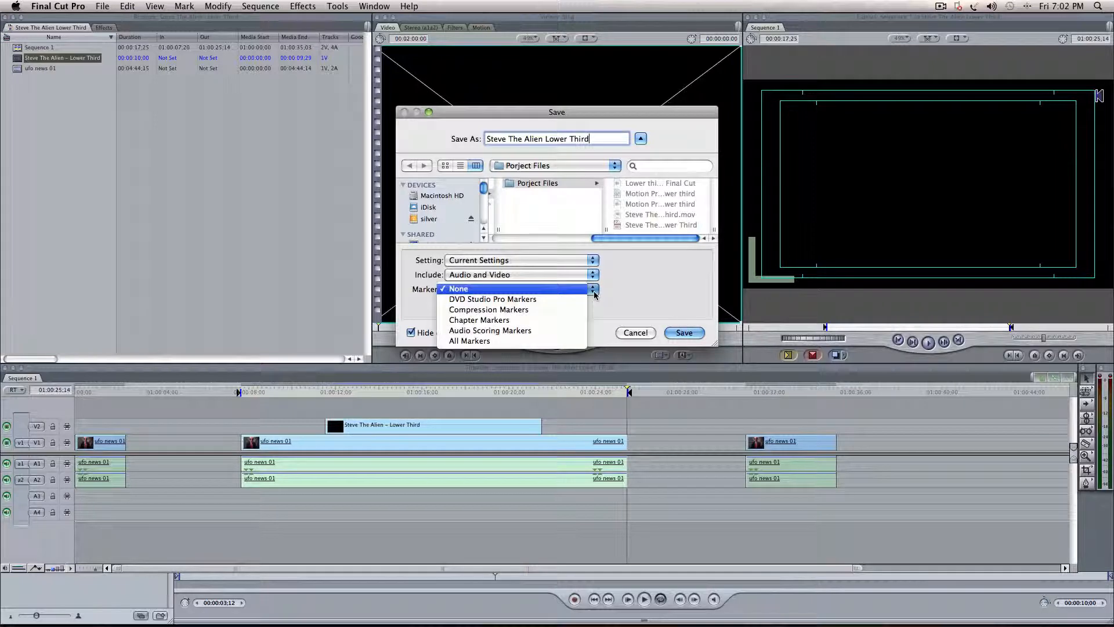
click(458, 289)
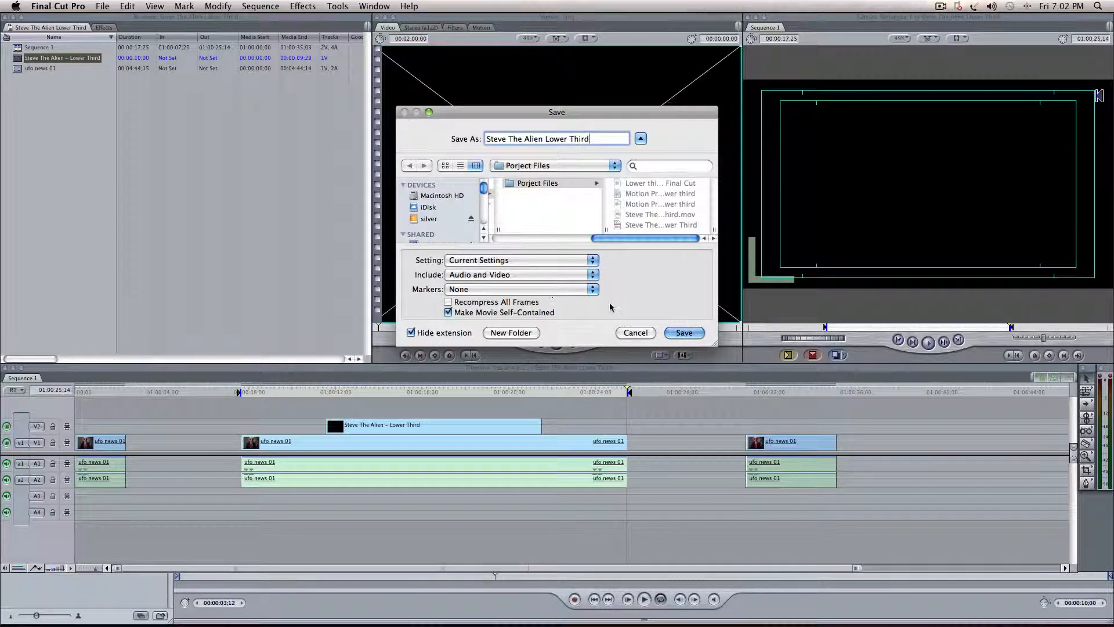
mouse_move(587, 328)
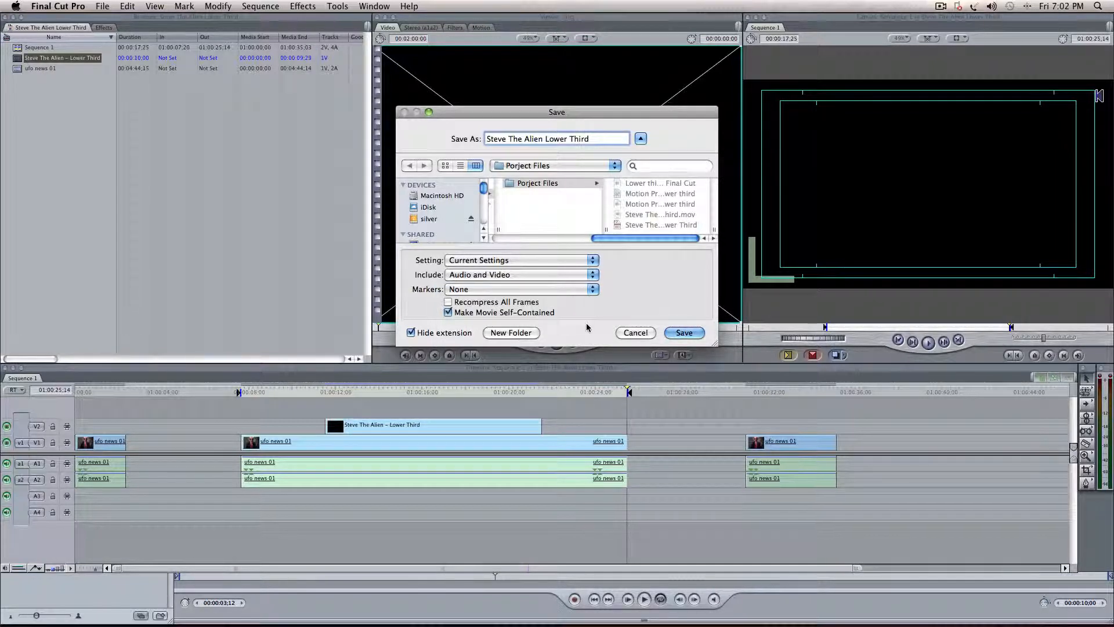
mouse_move(582, 333)
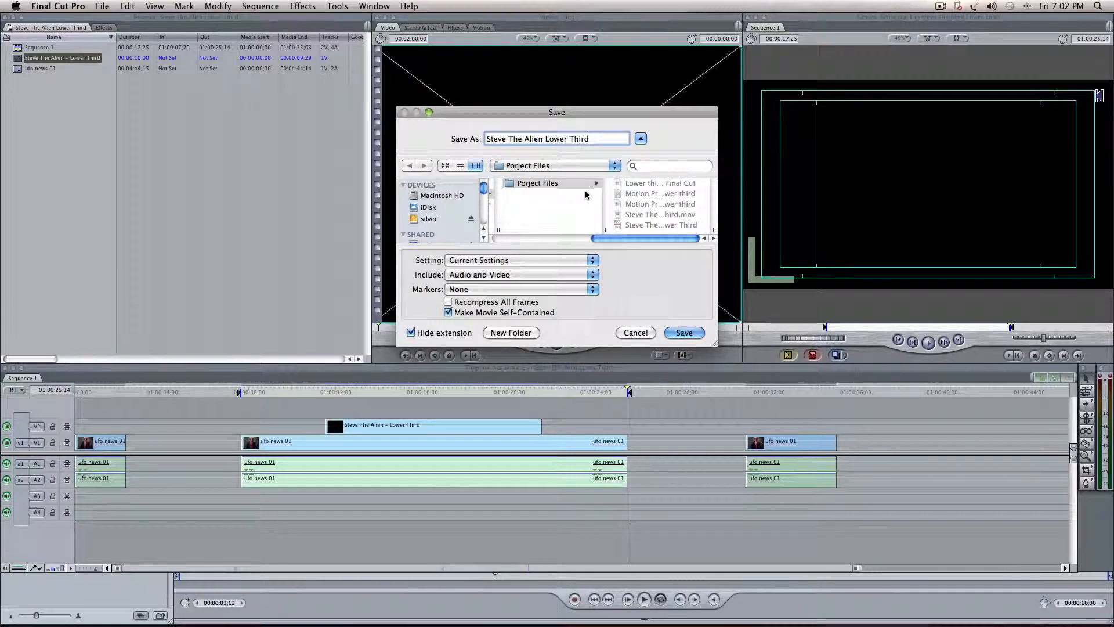
mouse_move(653, 267)
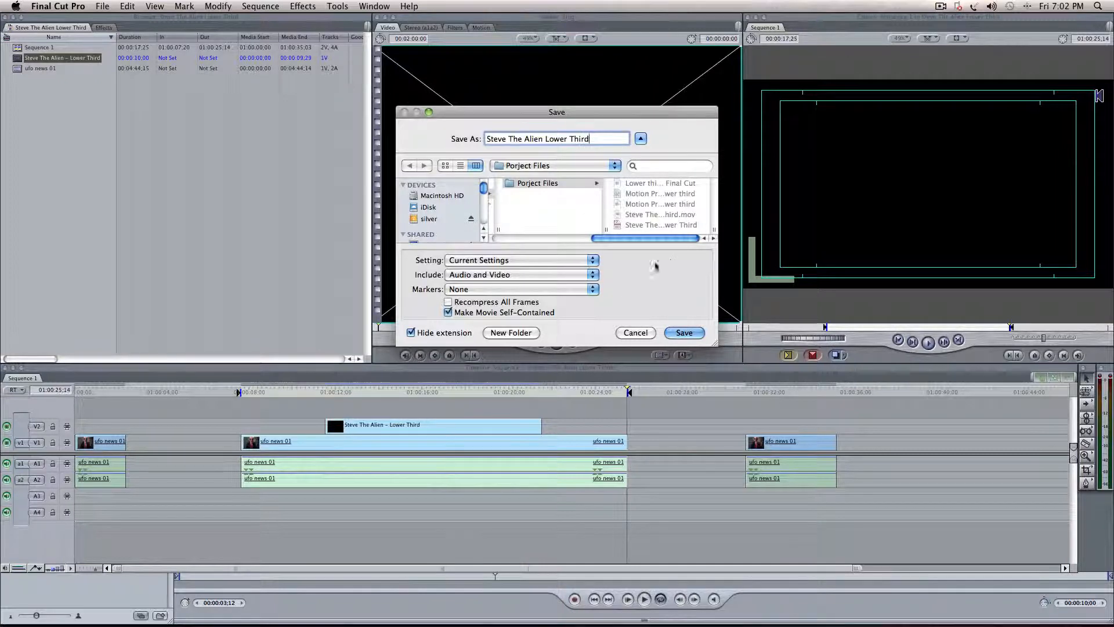
mouse_move(543, 147)
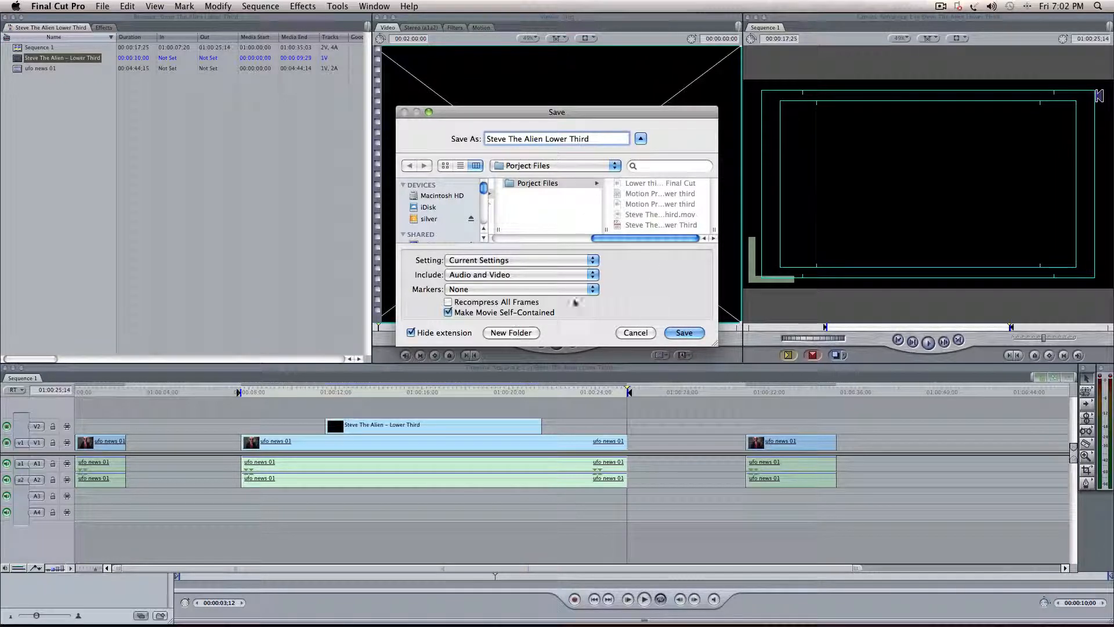
- Save the self-contained movie into Porject Files > Final
click(537, 183)
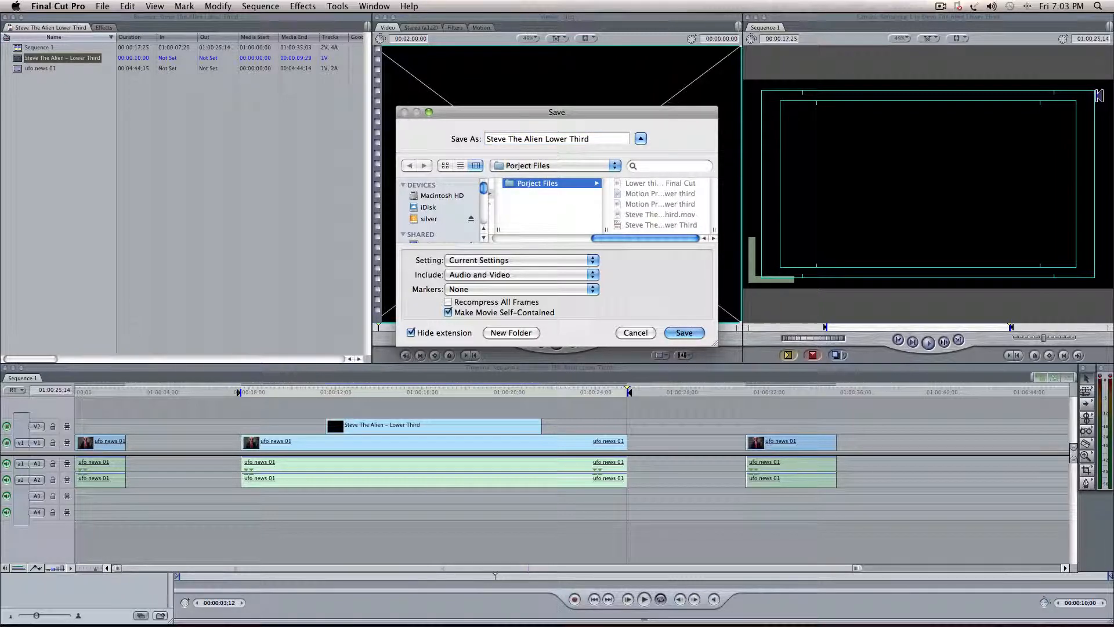
click(511, 333)
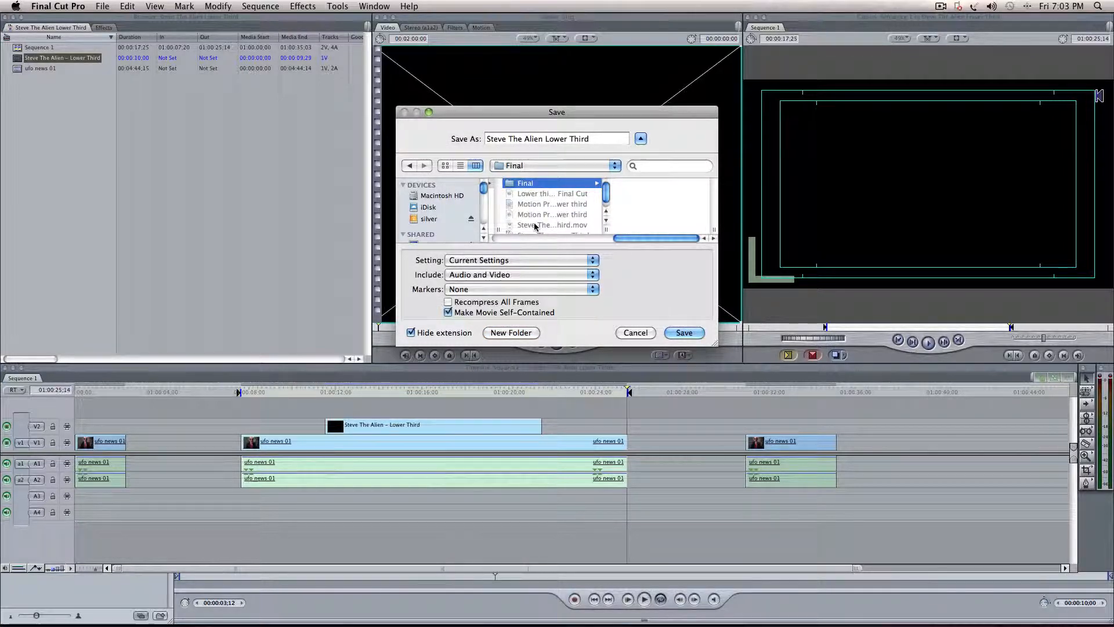
click(682, 333)
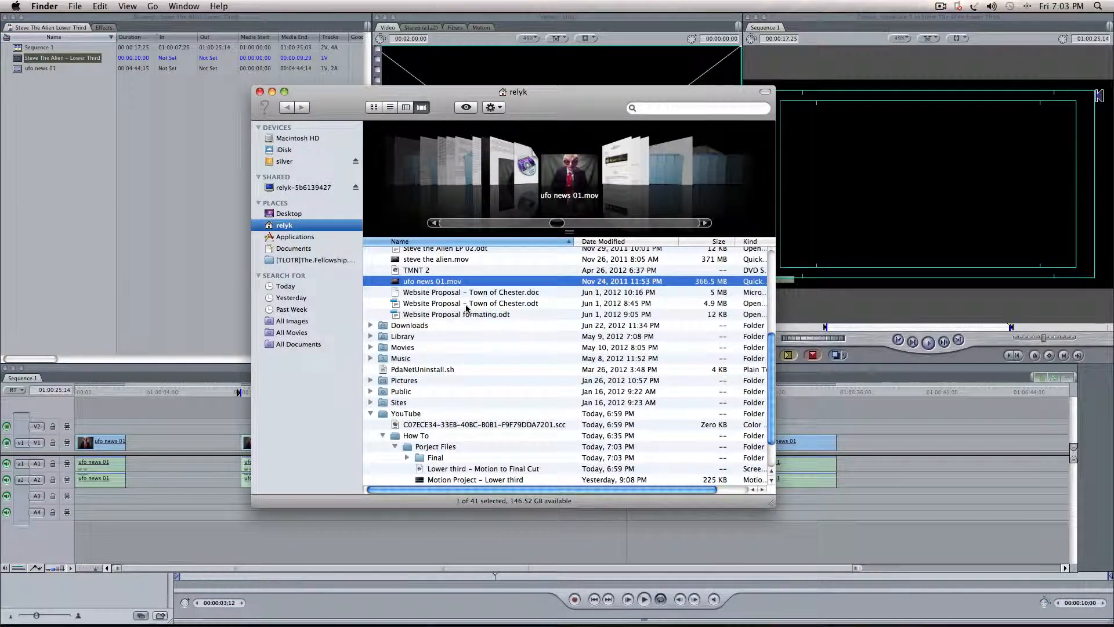
- Expand the Final folder in Finder to show Steve The Alien Lower Third.mov
scroll(down, 3)
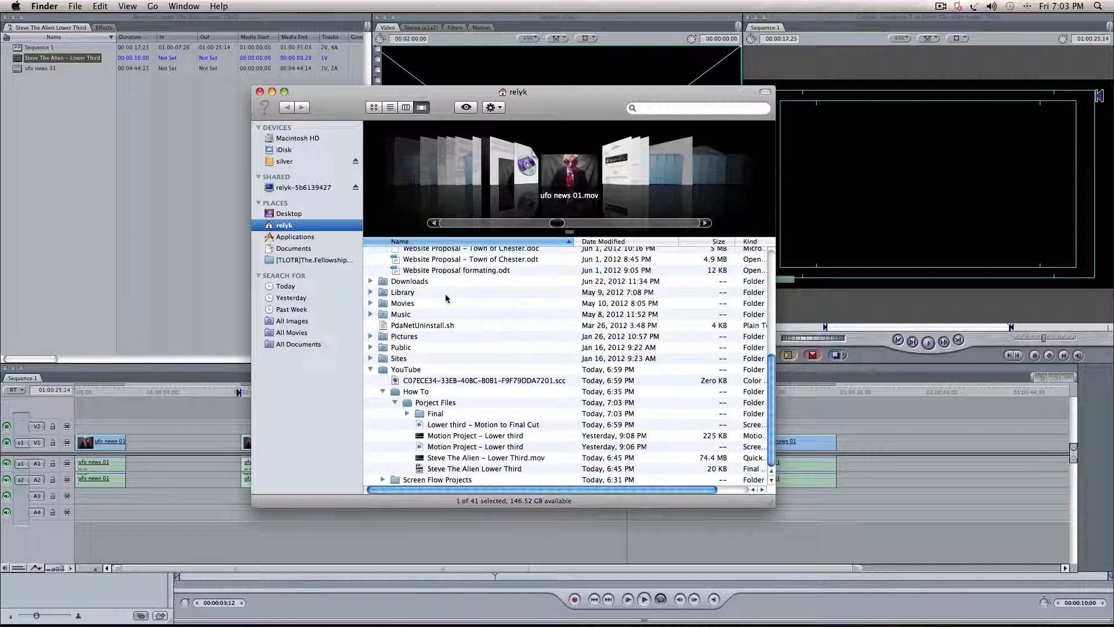
click(434, 413)
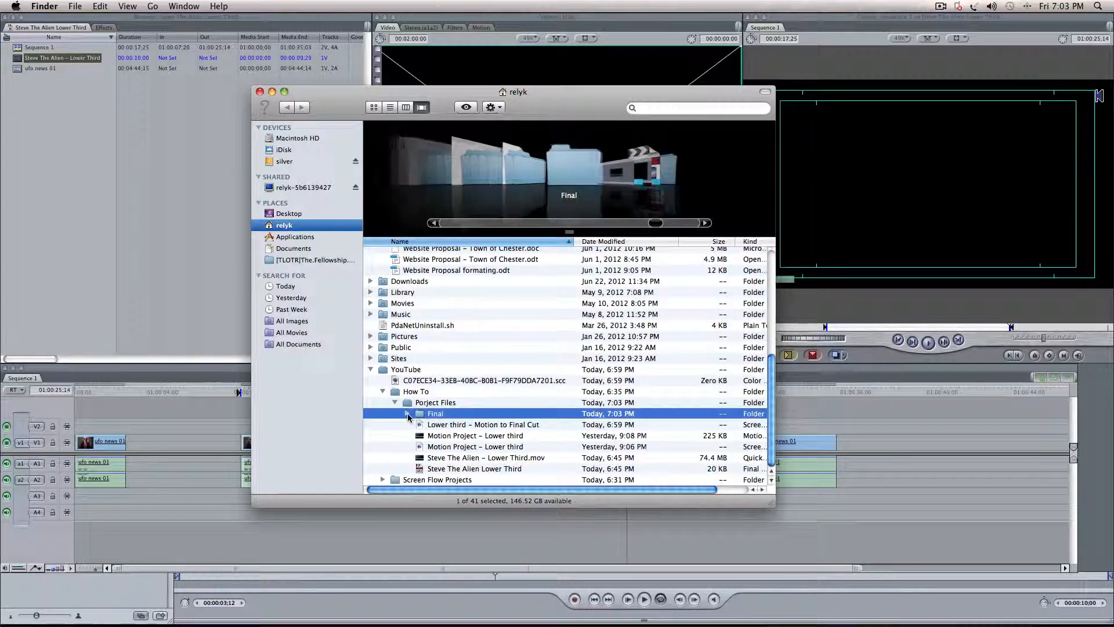
click(406, 413)
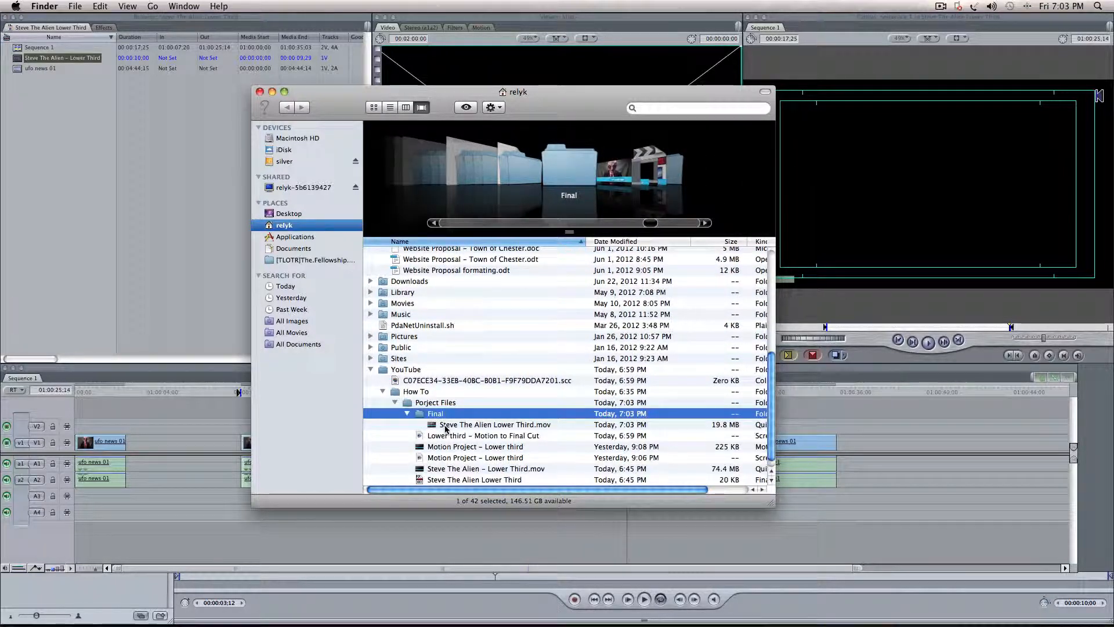
- Play Steve The Alien Lower Third.mov in QuickTime Player
double_click(495, 425)
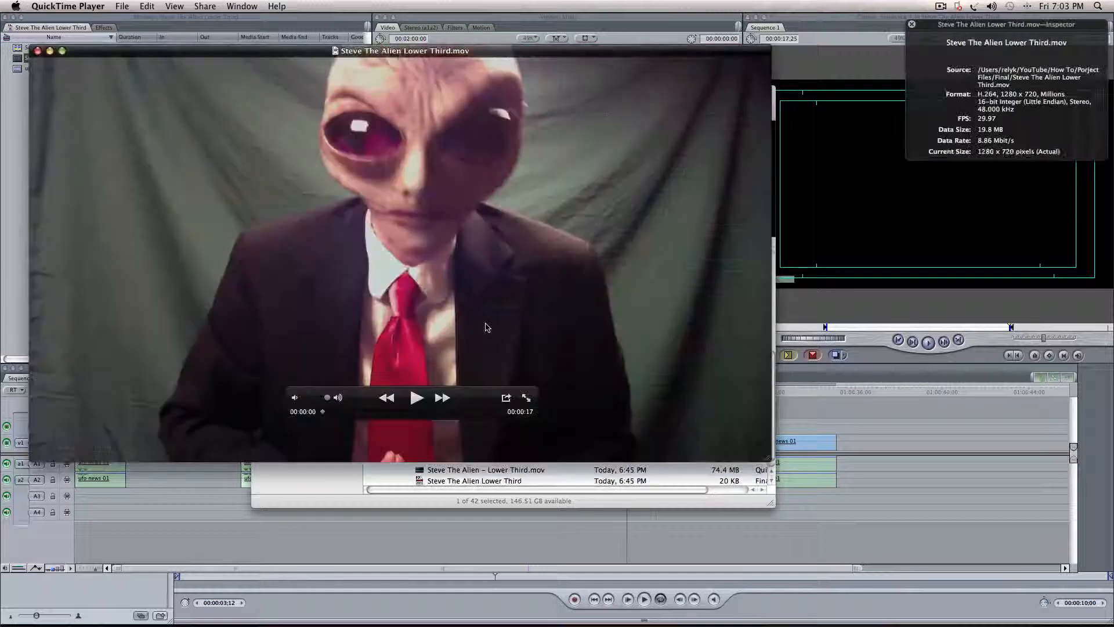
click(417, 397)
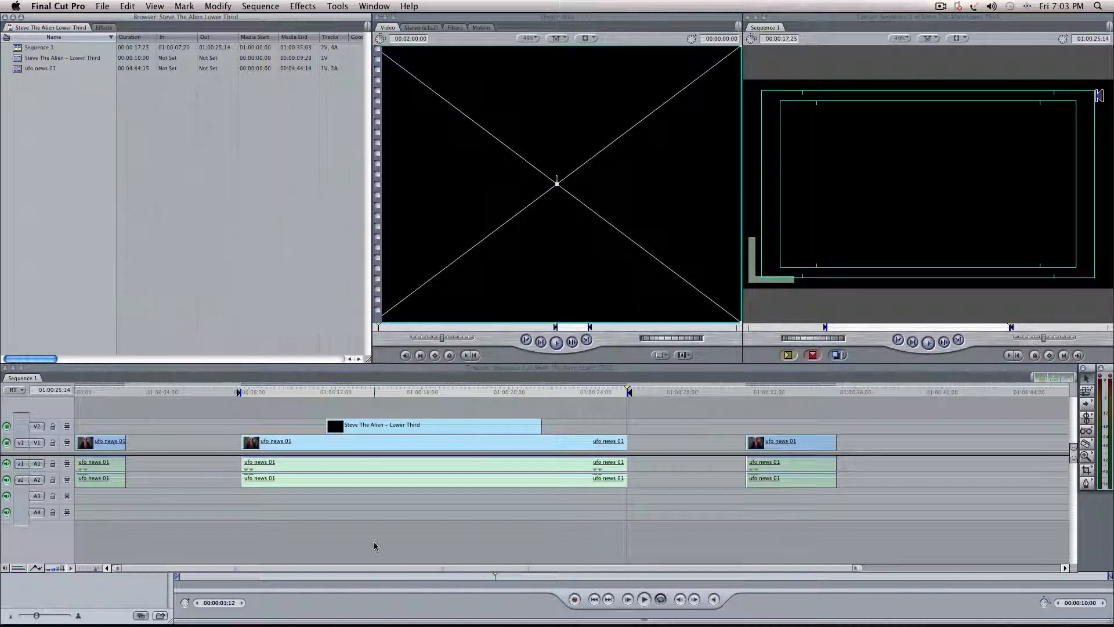
click(102, 6)
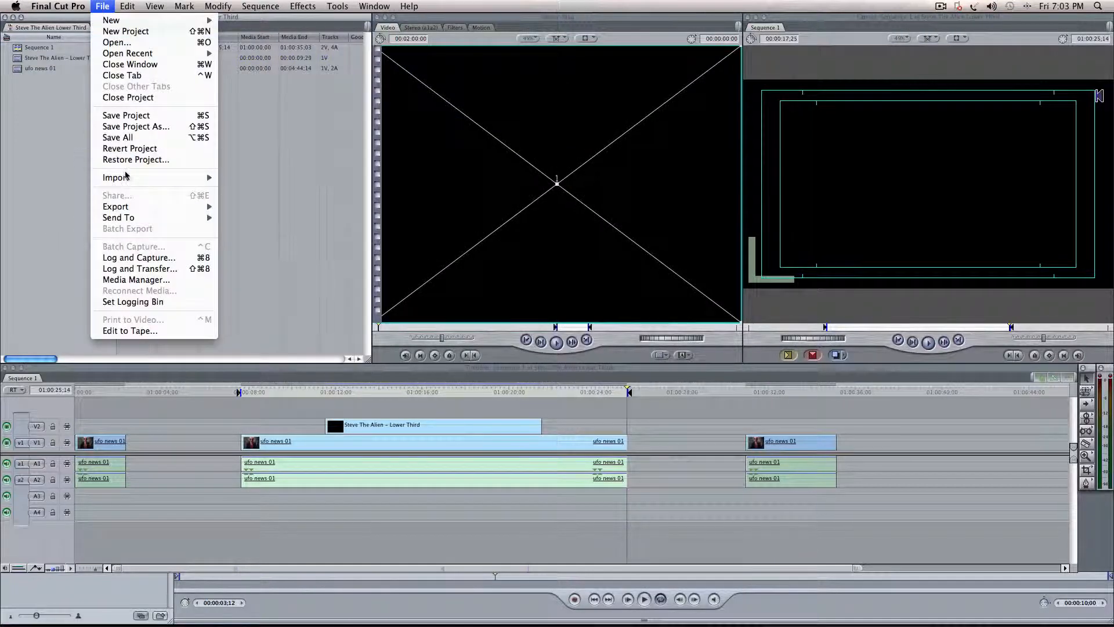
mouse_move(114, 207)
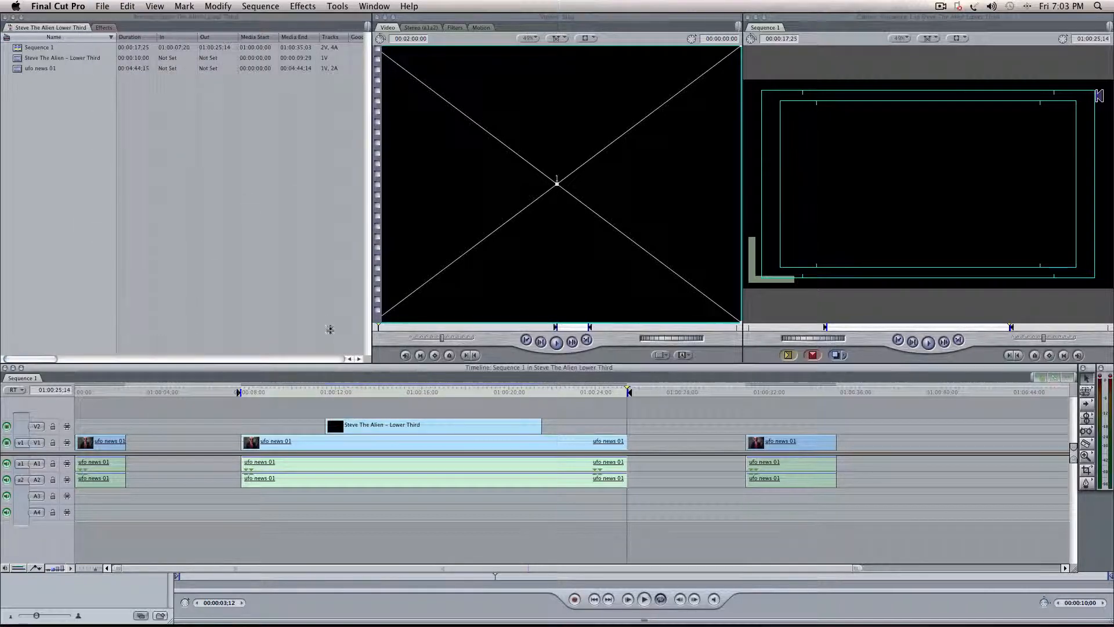
click(40, 68)
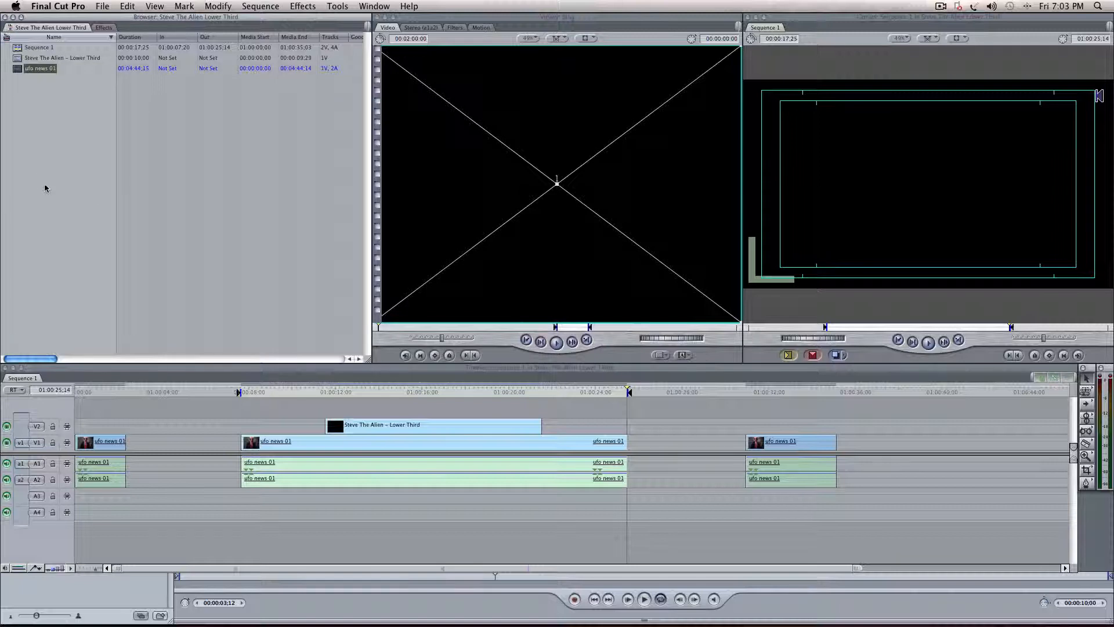
click(102, 6)
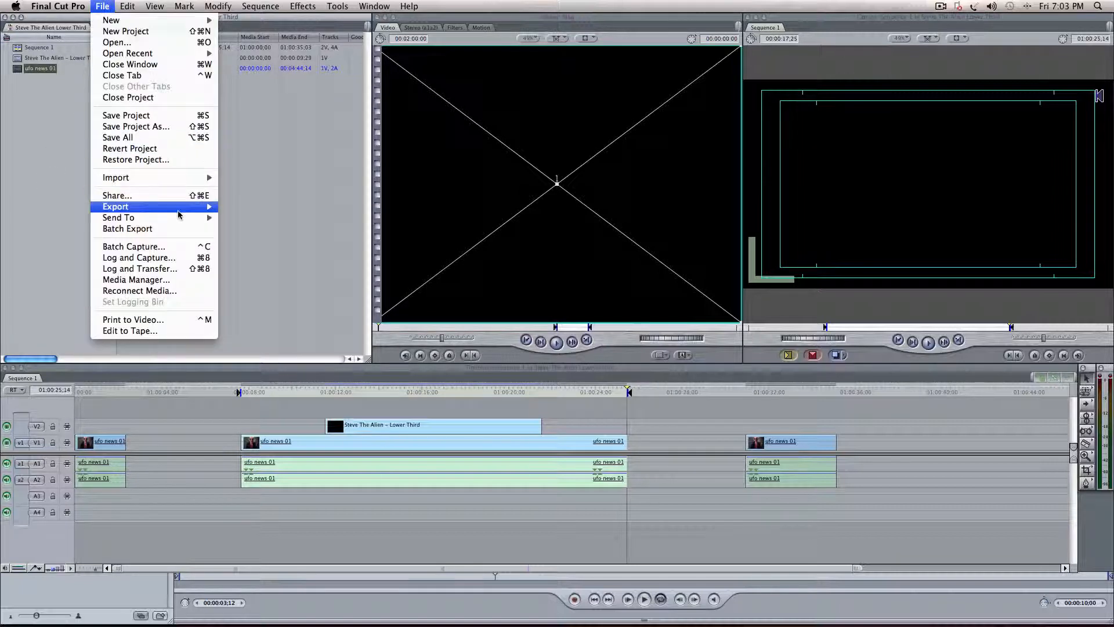
click(115, 206)
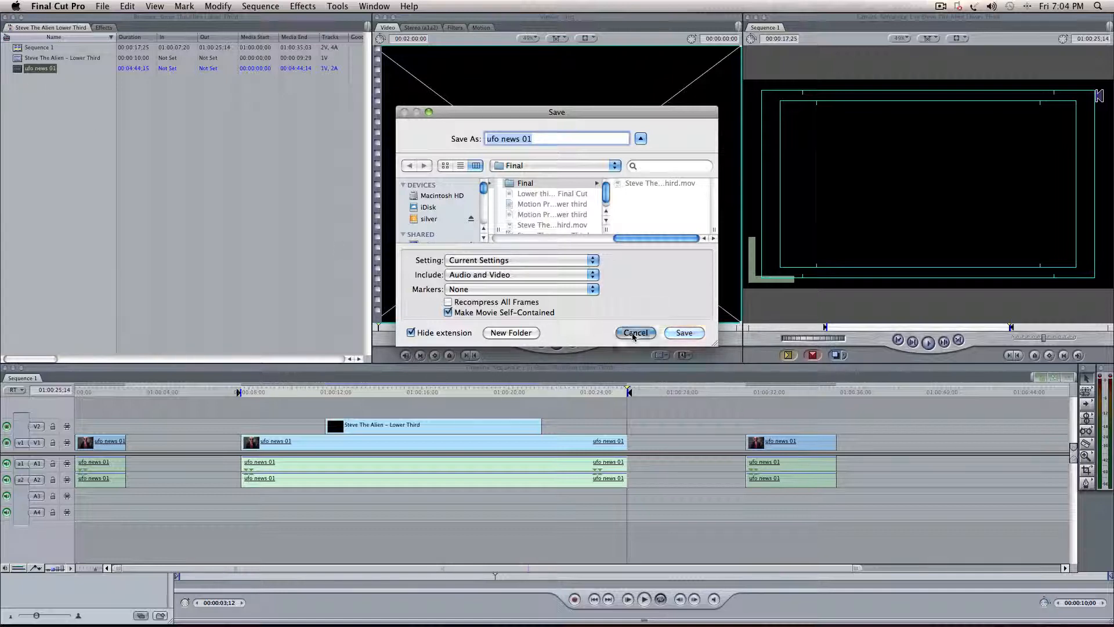
click(635, 333)
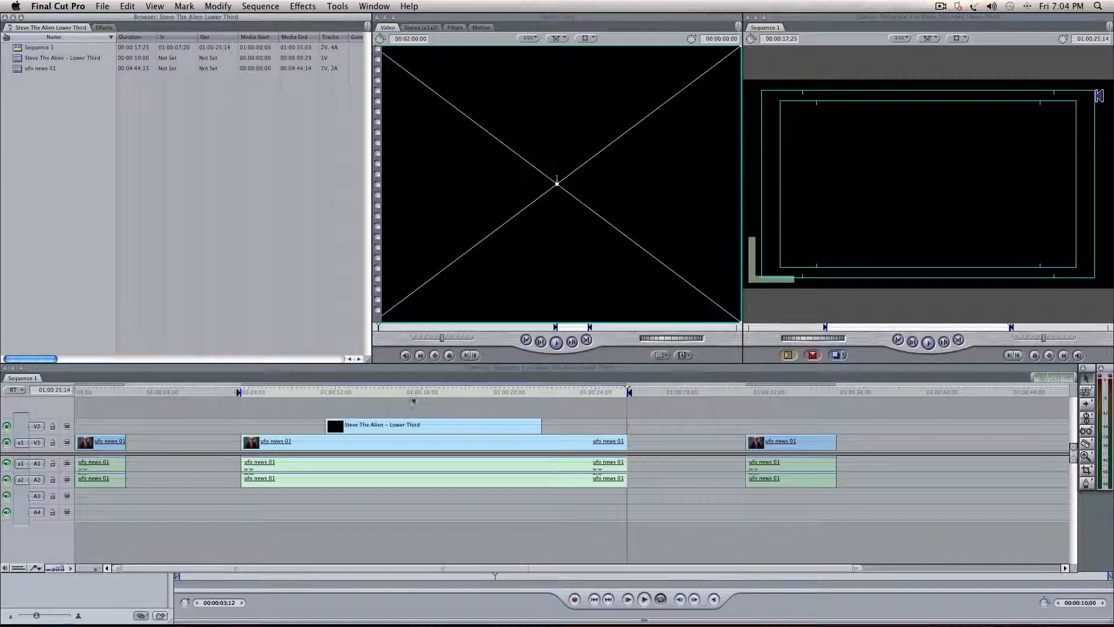
- Cue Sequence 1 to the Area 51 title and reach the File export commands
click(433, 391)
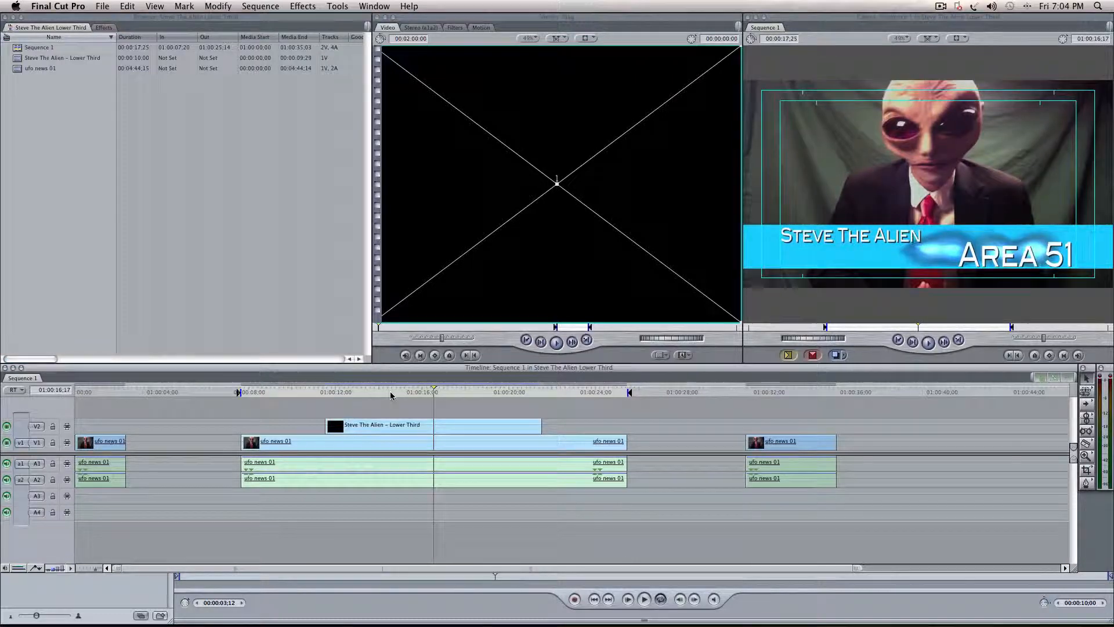
mouse_move(461, 421)
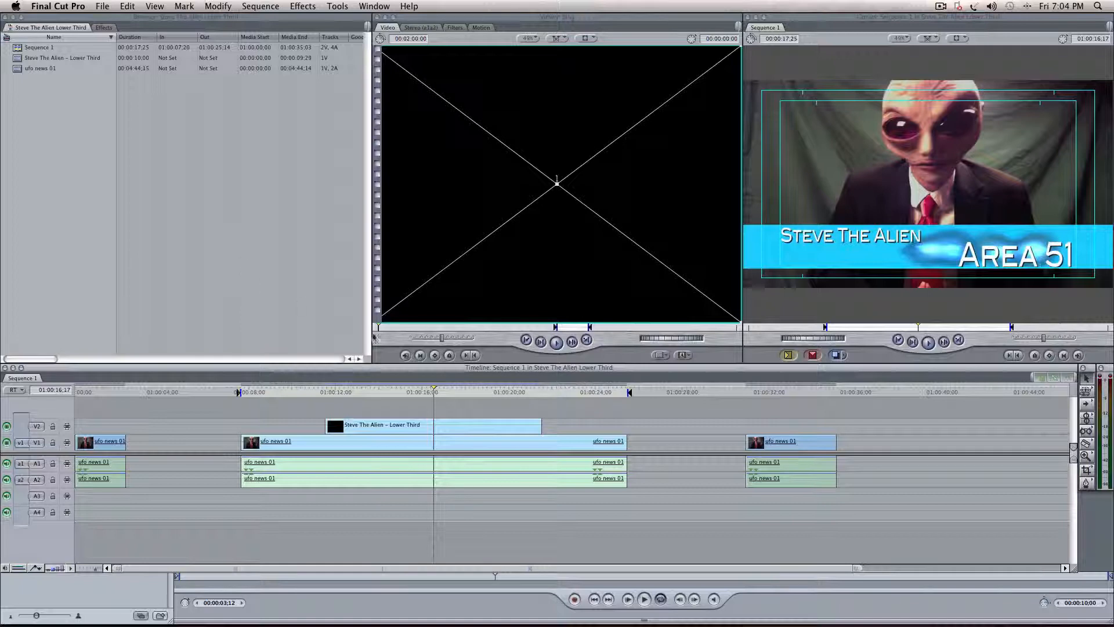
mouse_move(171, 259)
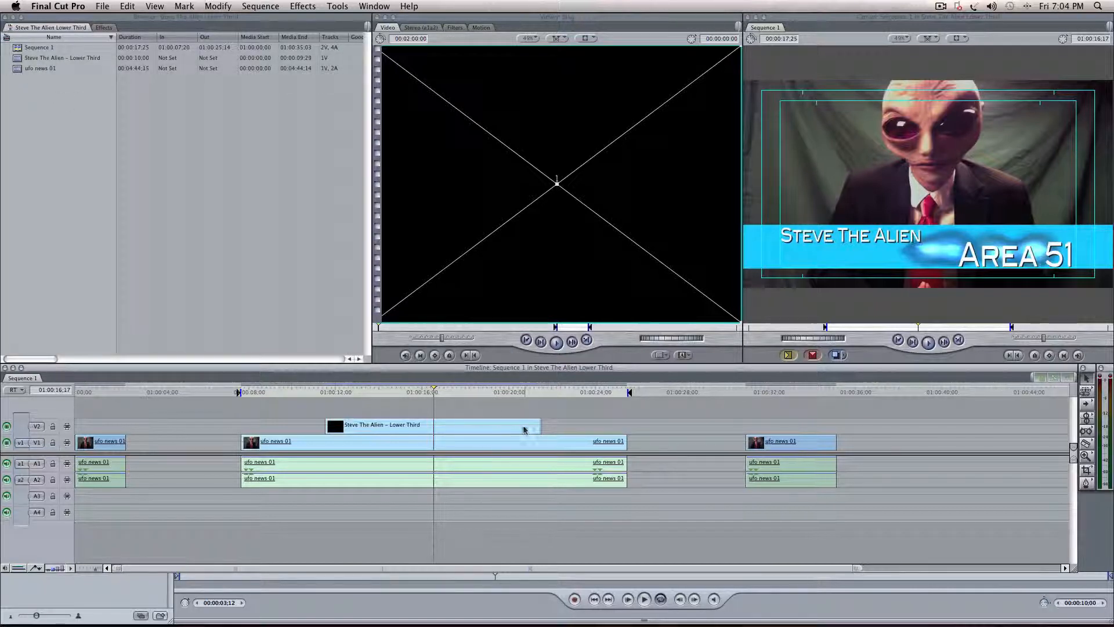
click(102, 7)
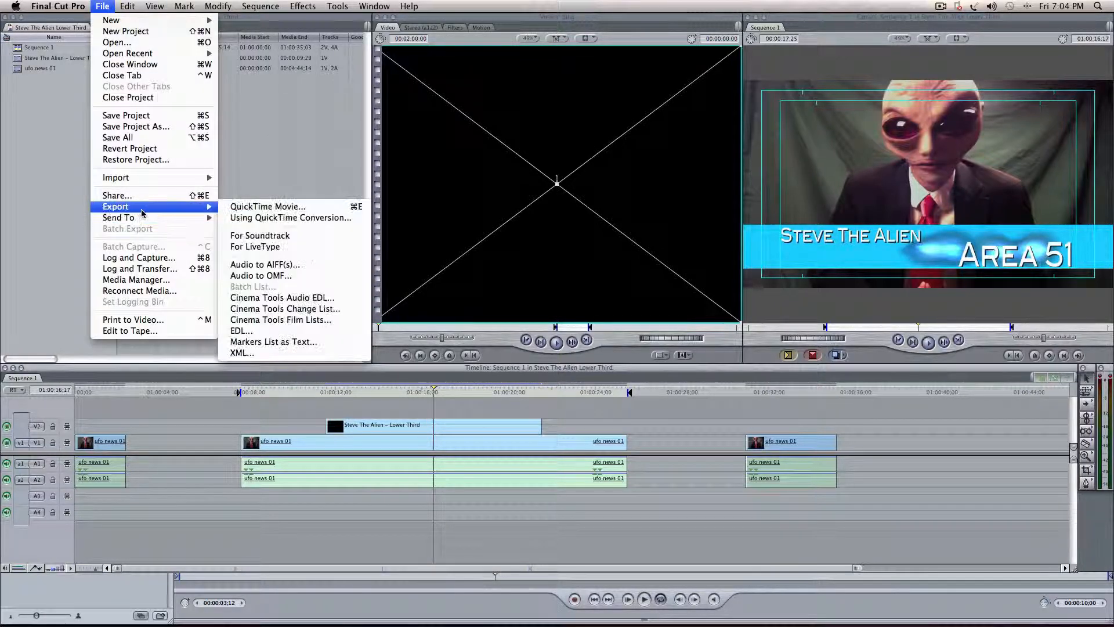
- In the QuickTime Movie save dialog toggle Make Movie Self-Contained off and on, then dismiss it
click(267, 207)
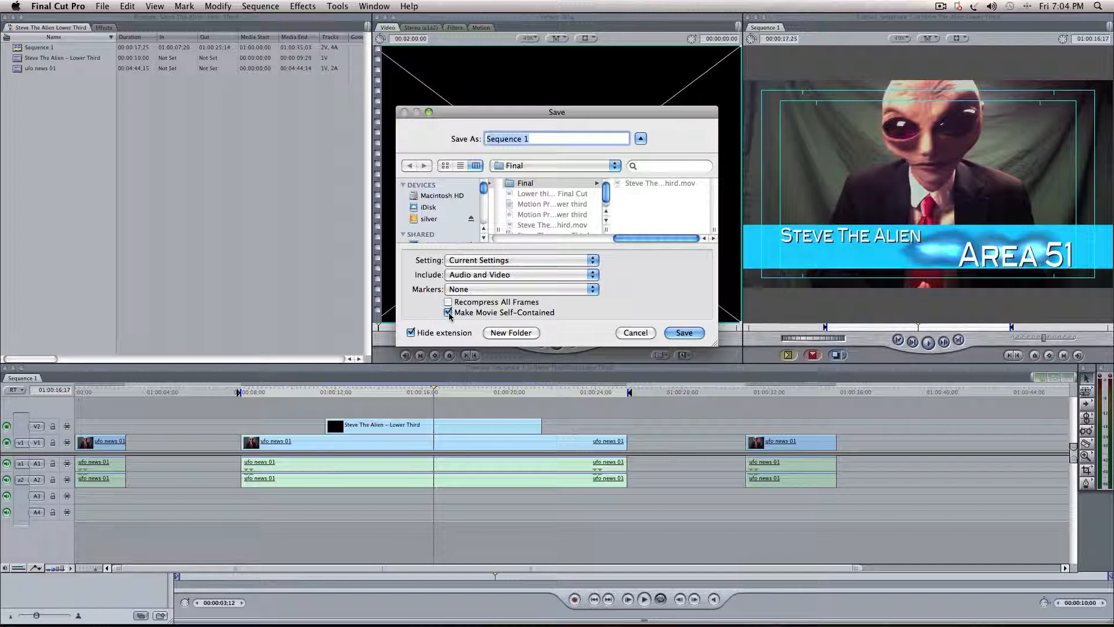
click(448, 312)
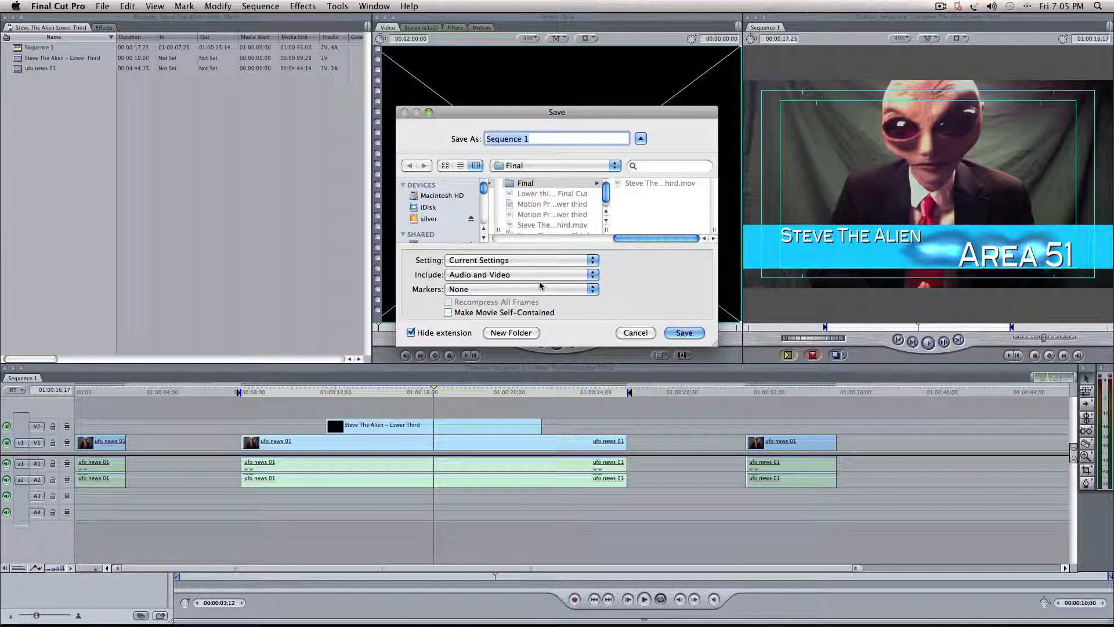
click(448, 312)
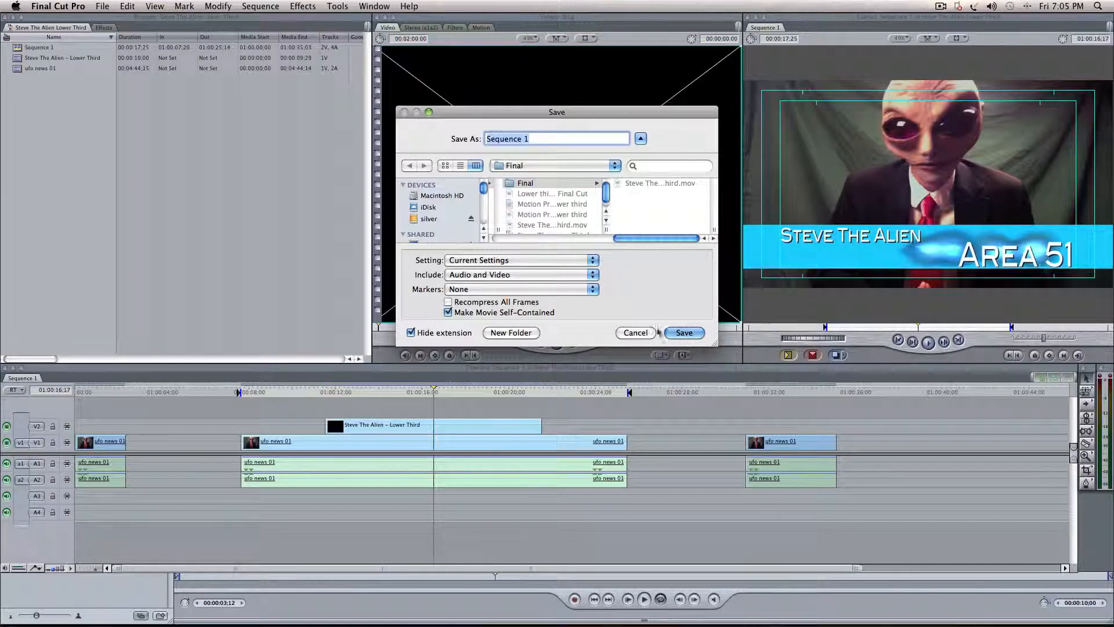
click(682, 333)
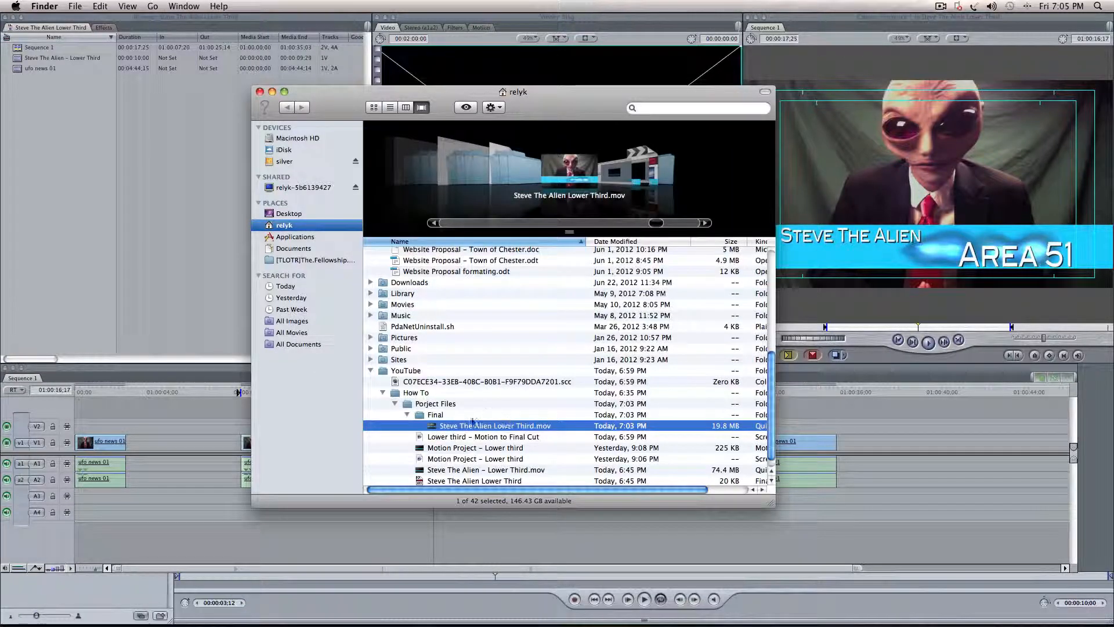
- Play back the exported Steve The Alien Lower Third.mov in QuickTime Player, then stop it
double_click(496, 425)
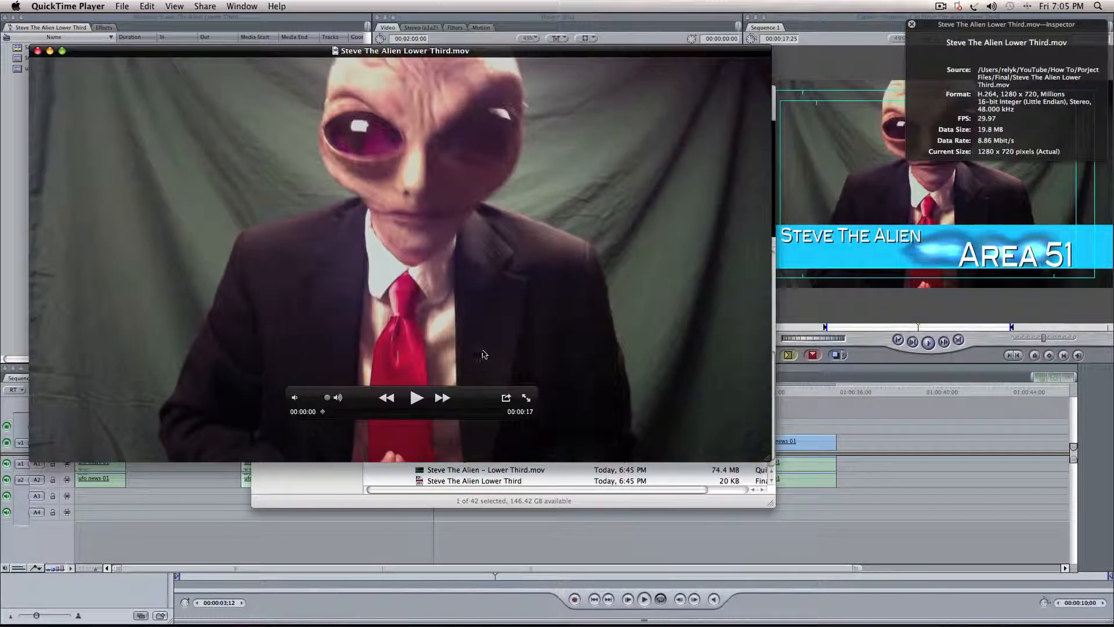
click(416, 397)
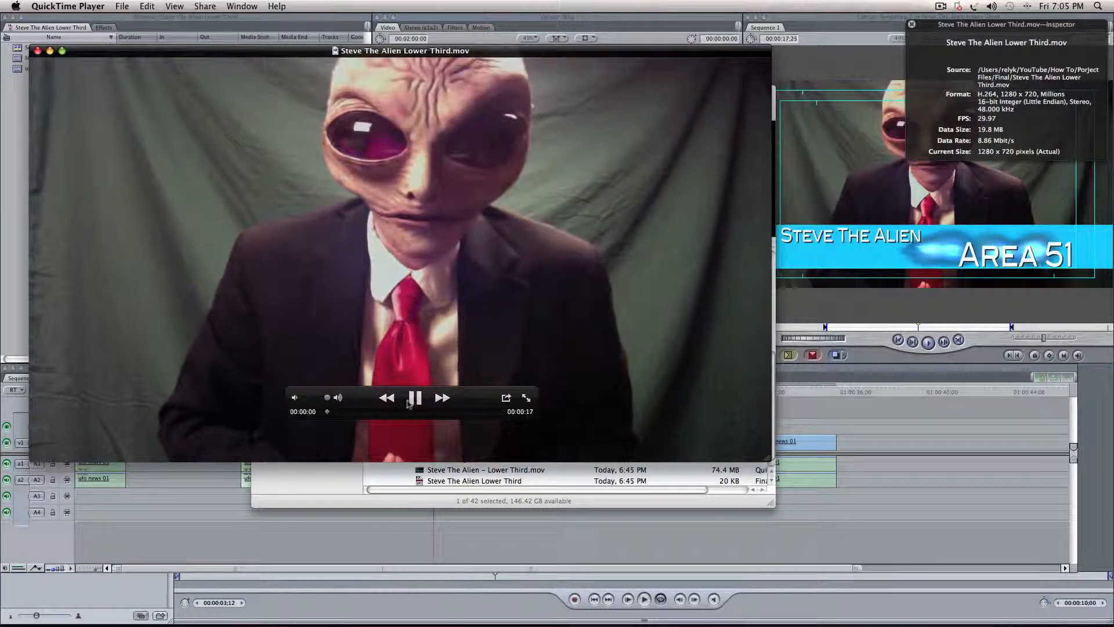
click(416, 397)
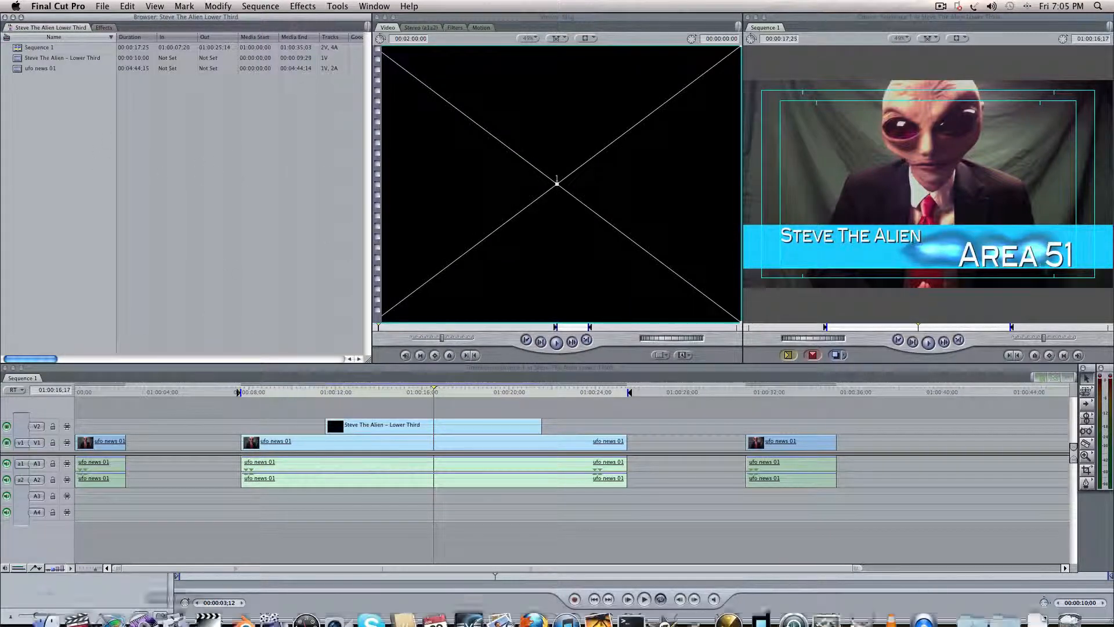
mouse_move(176, 600)
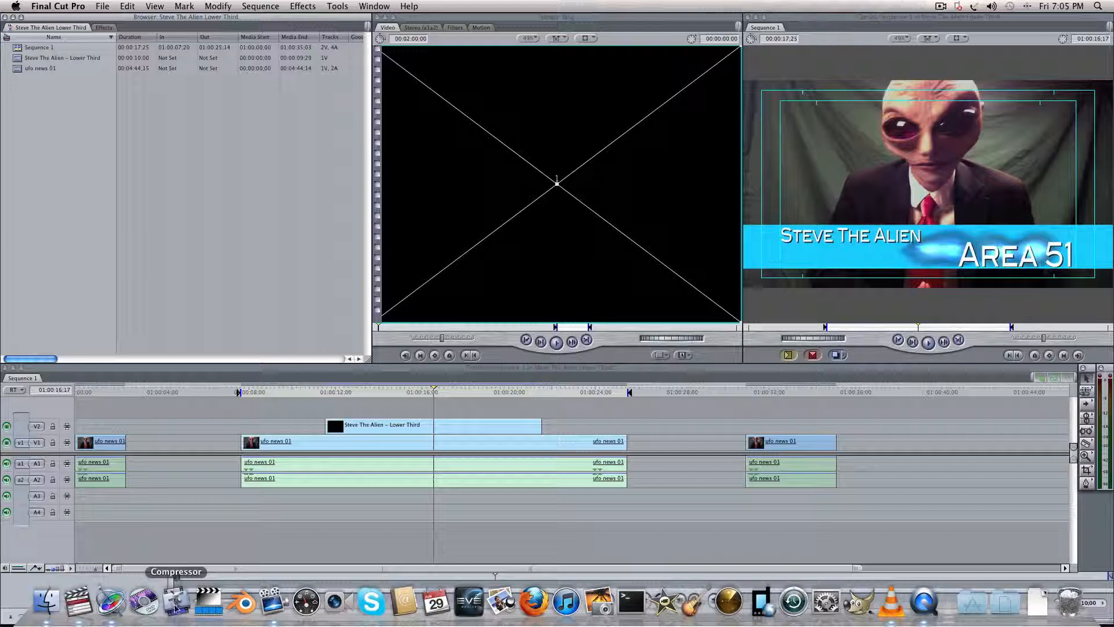